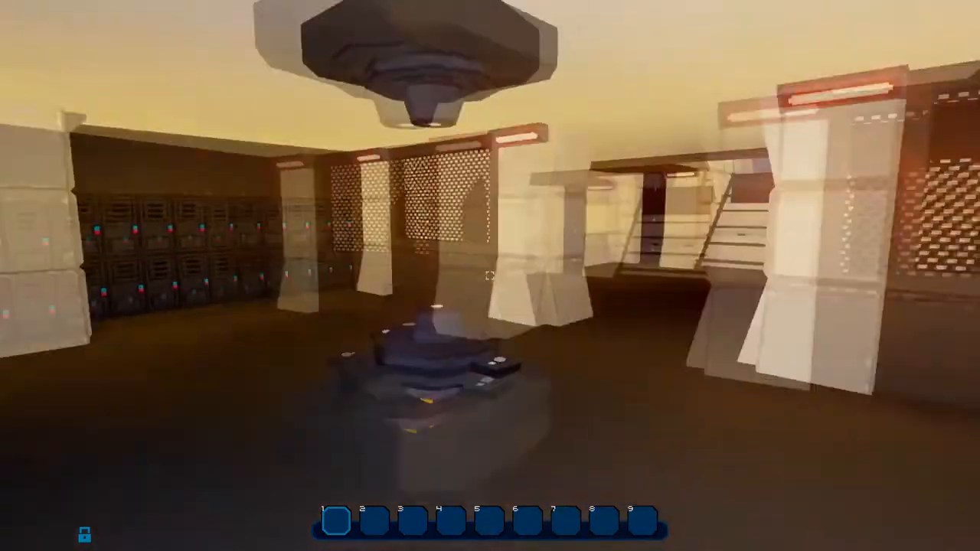
mouse_move(490, 275)
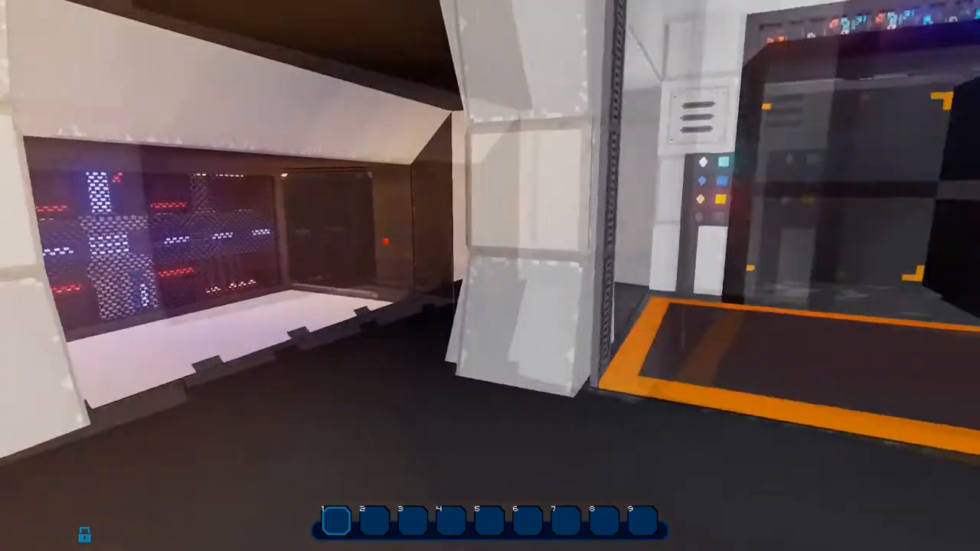
mouse_move(490, 275)
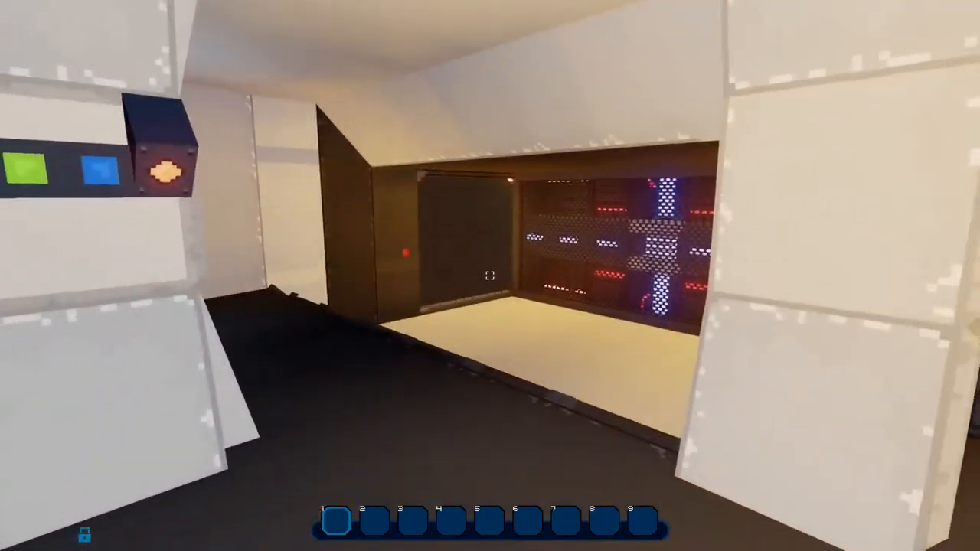
mouse_move(490, 276)
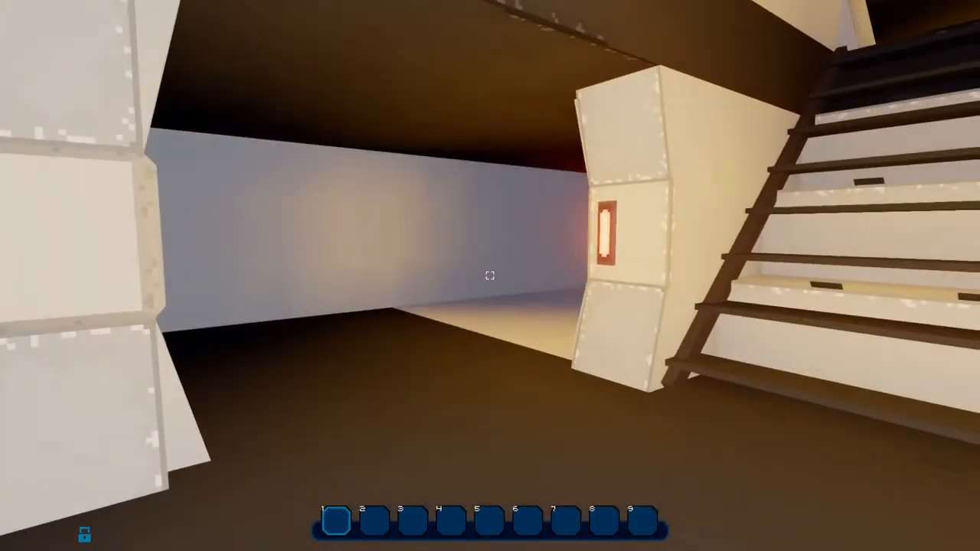
mouse_move(490, 276)
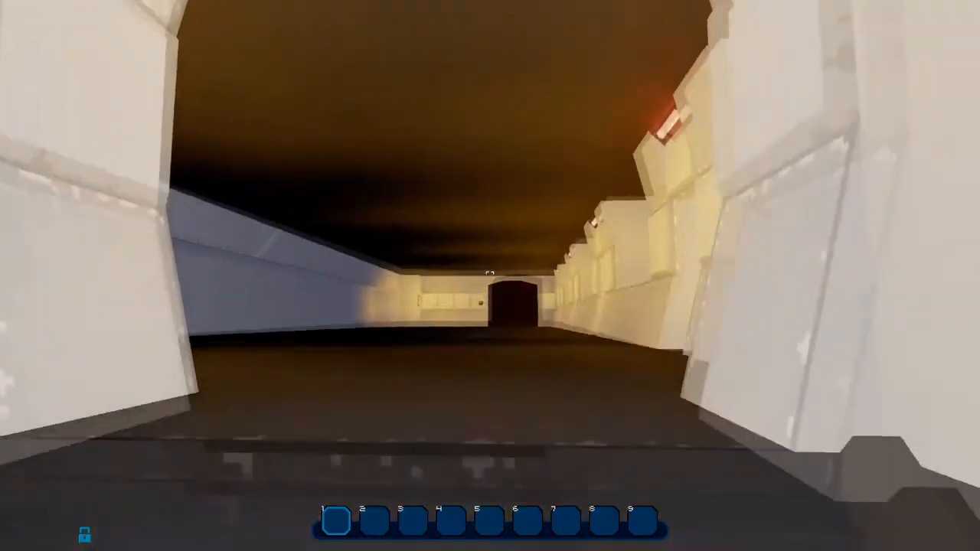
mouse_move(490, 276)
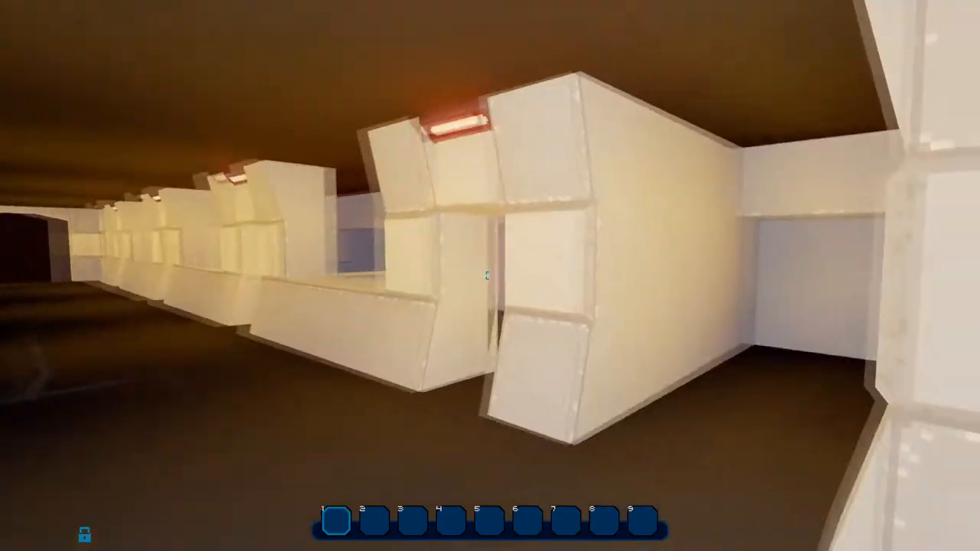
mouse_move(490, 276)
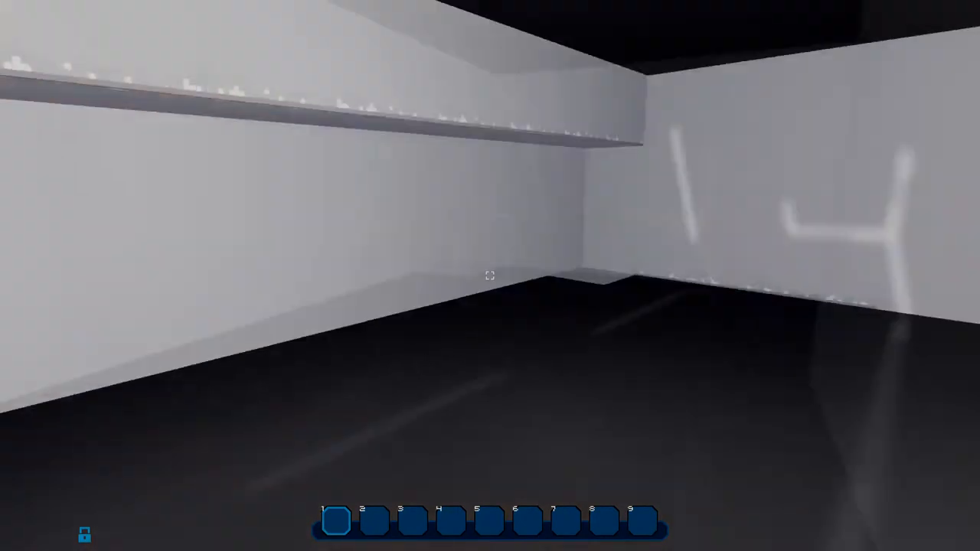
mouse_move(490, 276)
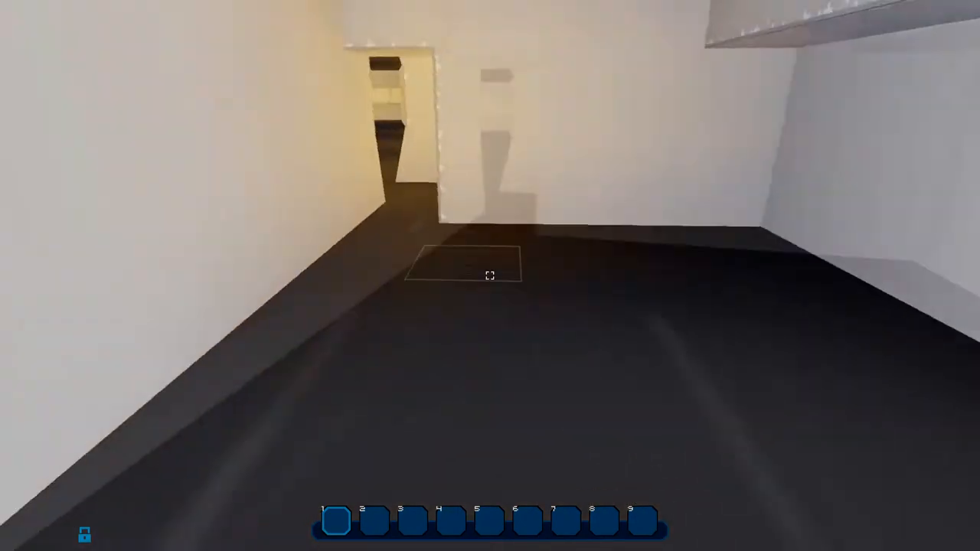
mouse_move(490, 276)
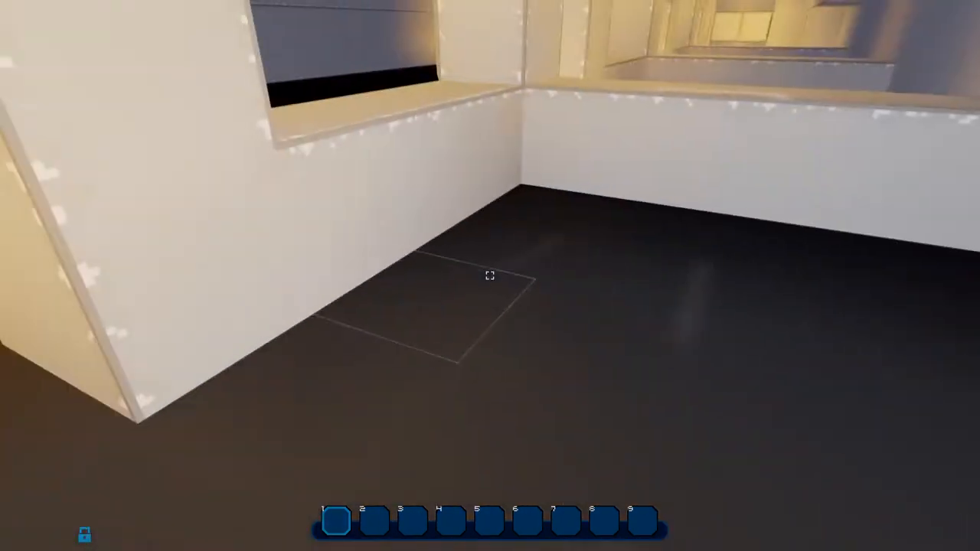
mouse_move(491, 275)
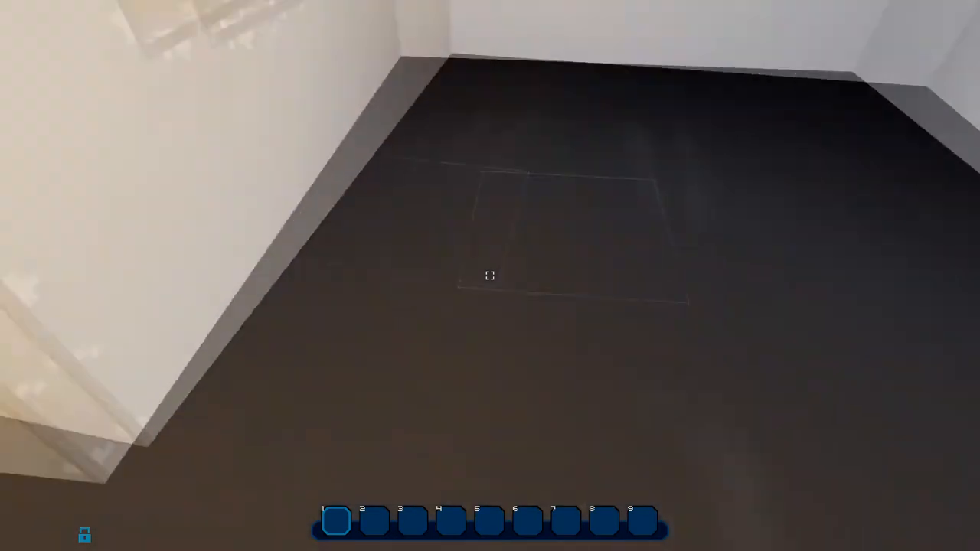
mouse_move(491, 276)
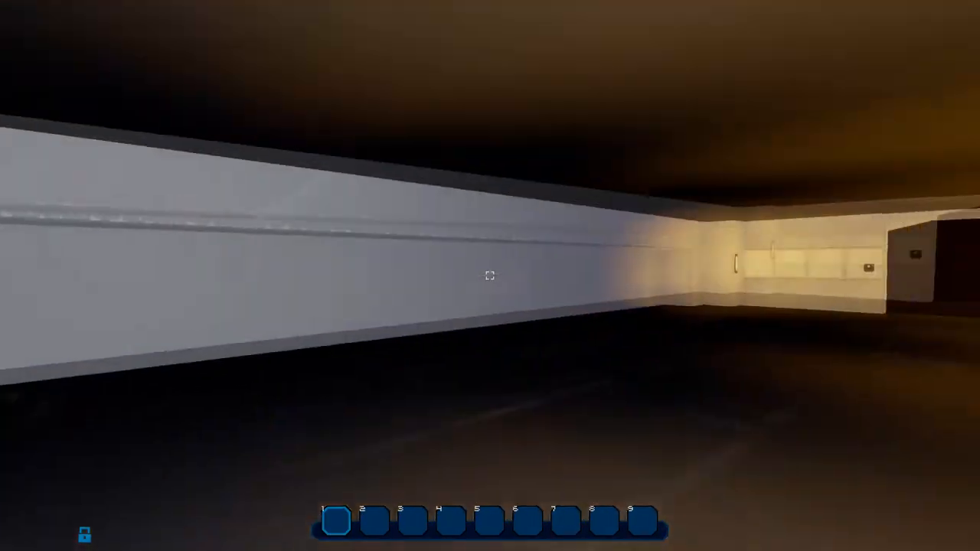
mouse_move(491, 276)
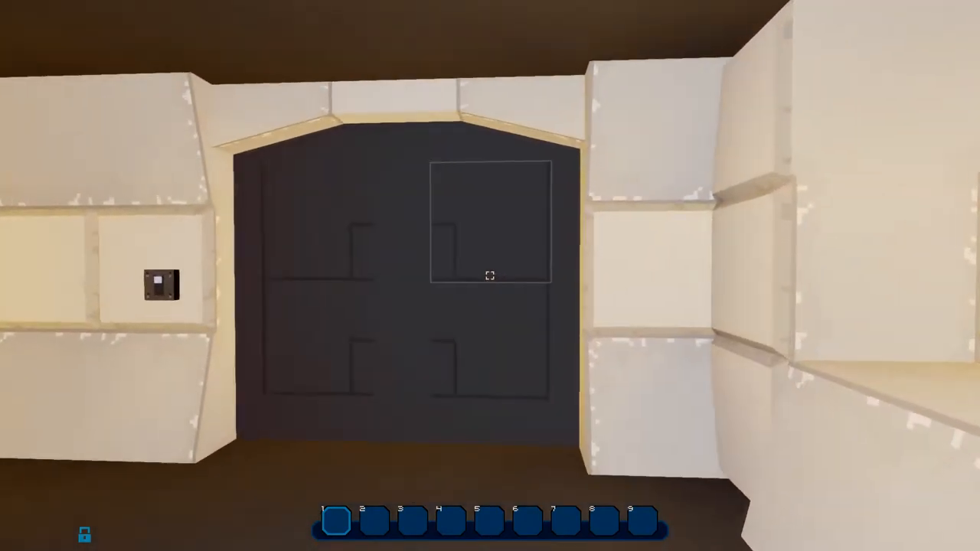
mouse_move(490, 276)
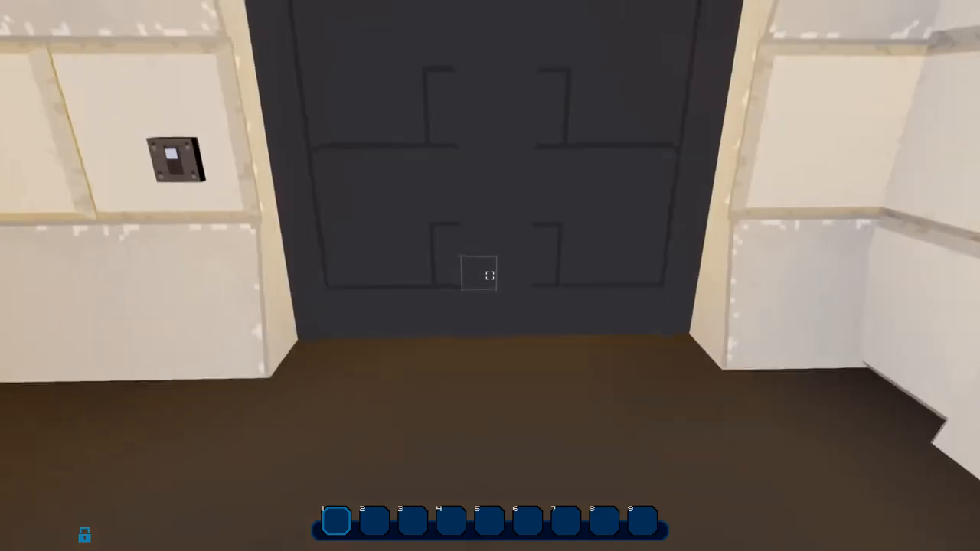
mouse_move(490, 276)
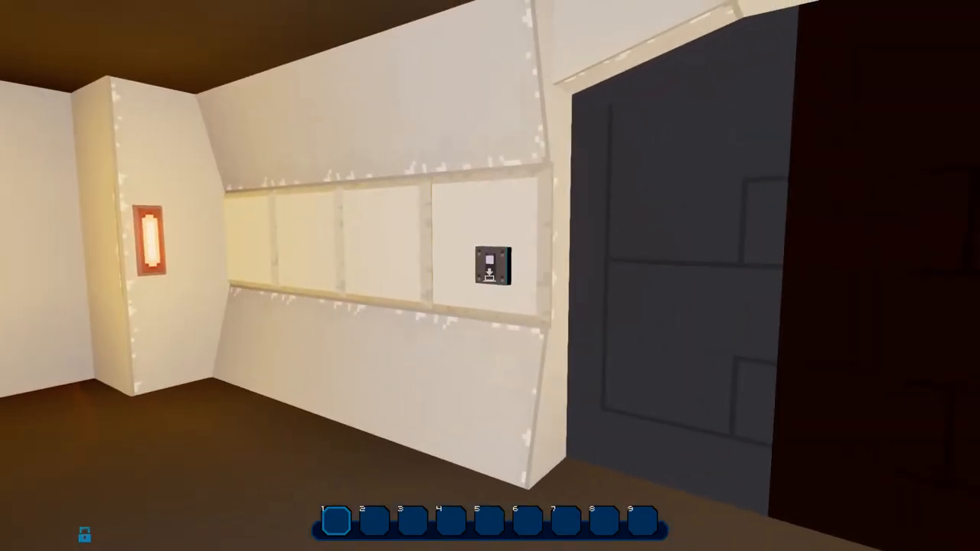
mouse_move(490, 276)
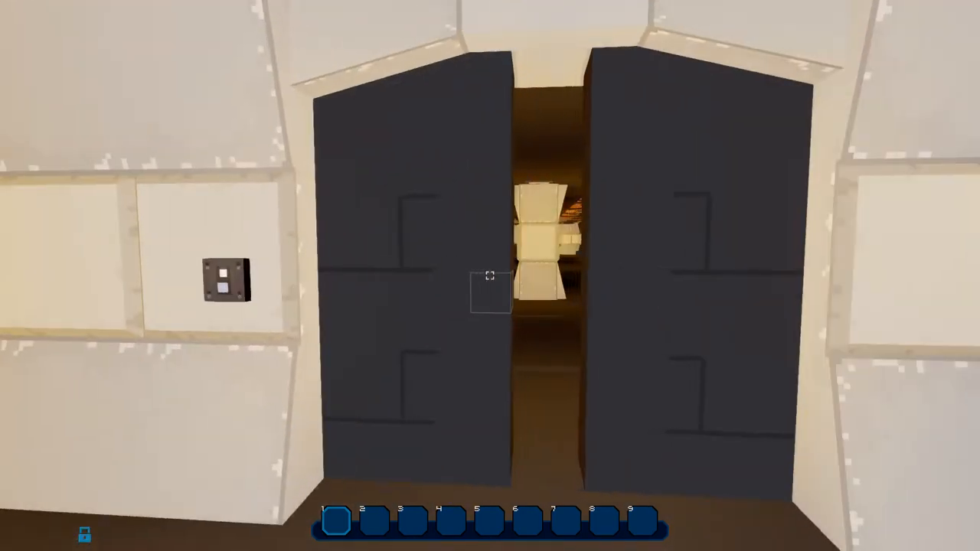
Walk through the opened double door along the orange-ceilinged corridor past the logic walls
key(w)
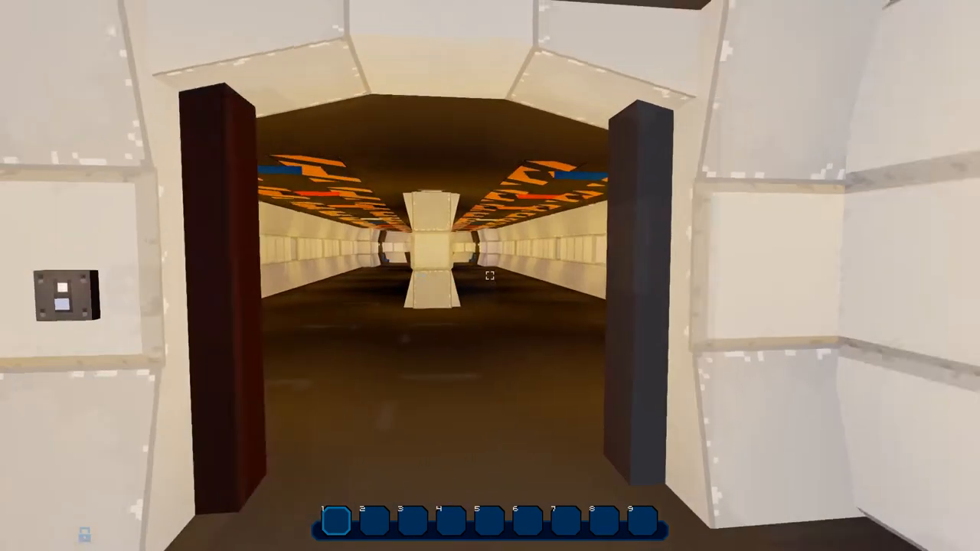
mouse_move(490, 276)
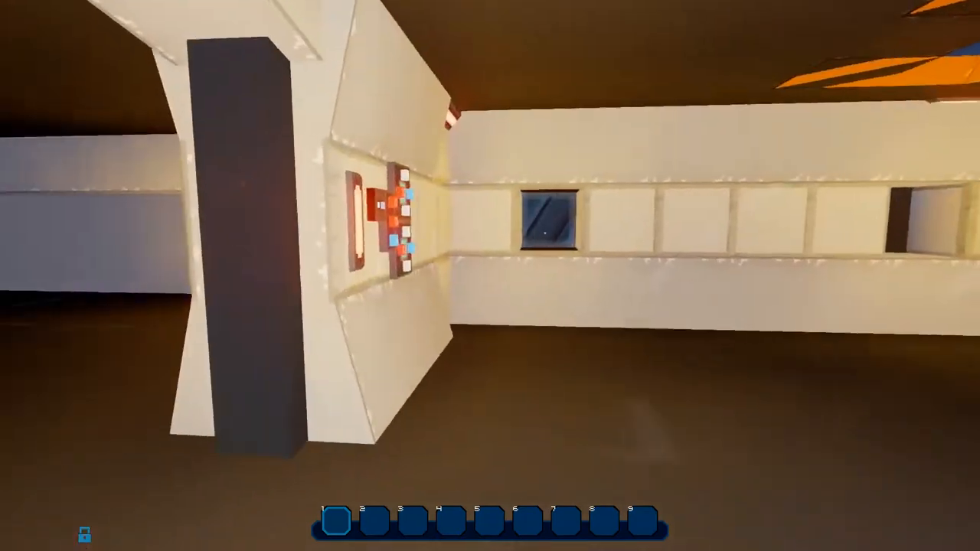
mouse_move(491, 276)
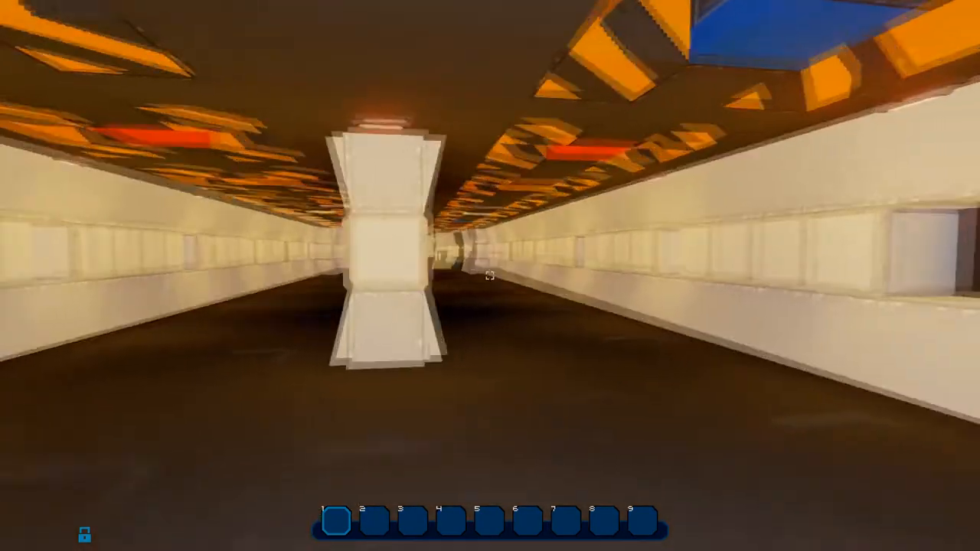
mouse_move(490, 276)
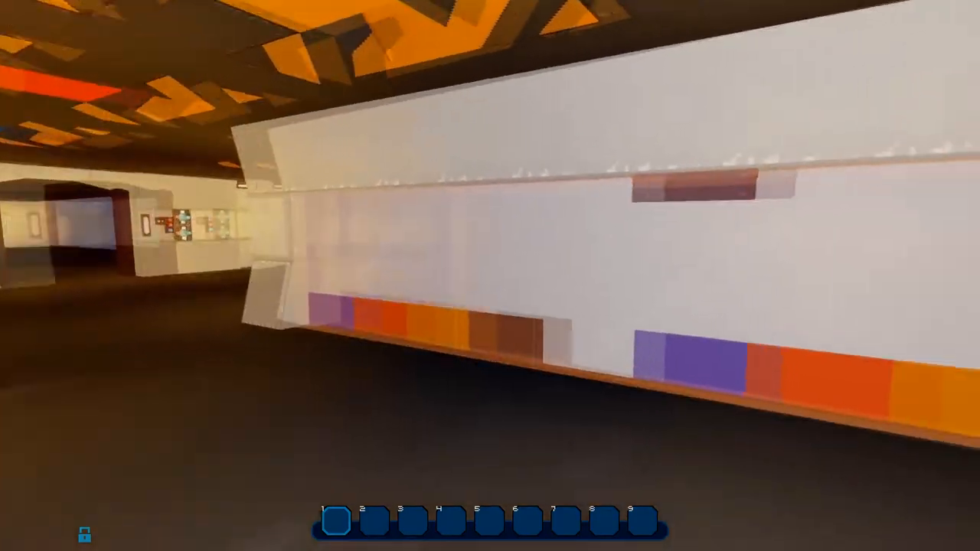
mouse_move(490, 276)
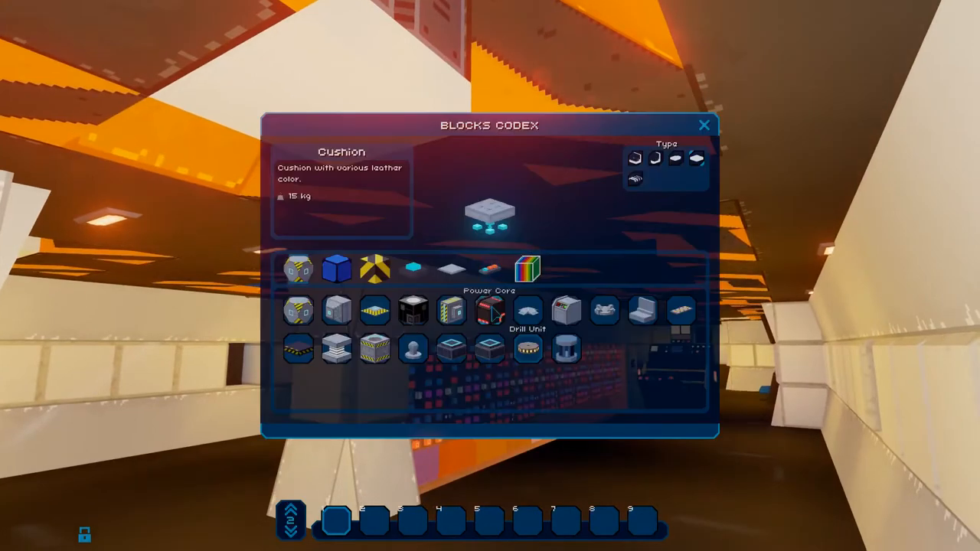
mouse_move(567, 310)
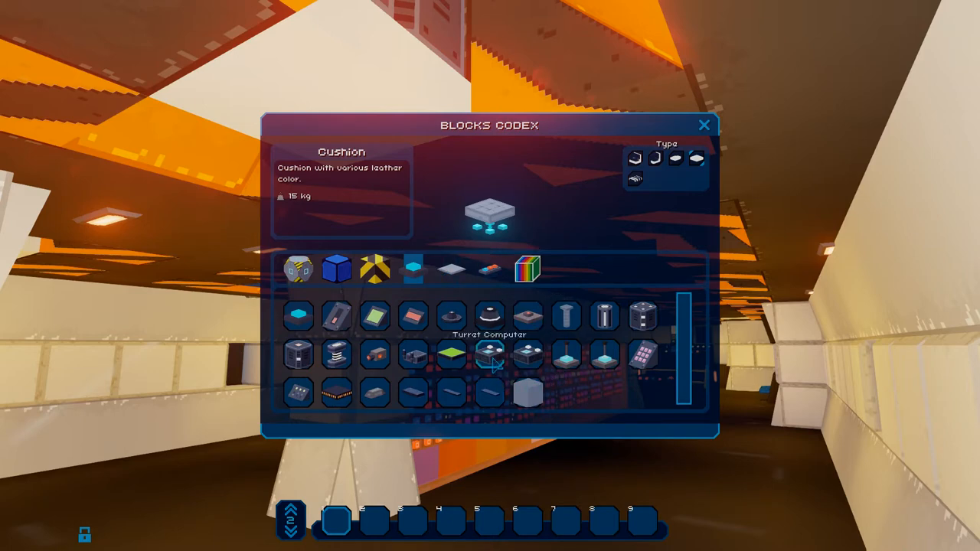
Read the Target Computer entry in the Blocks Codex, then close the codex
click(489, 353)
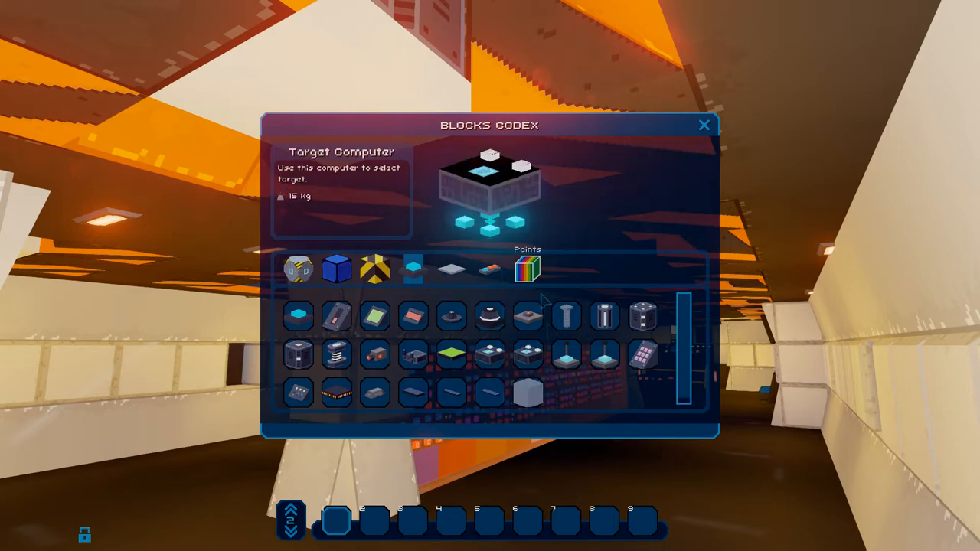
mouse_move(532, 363)
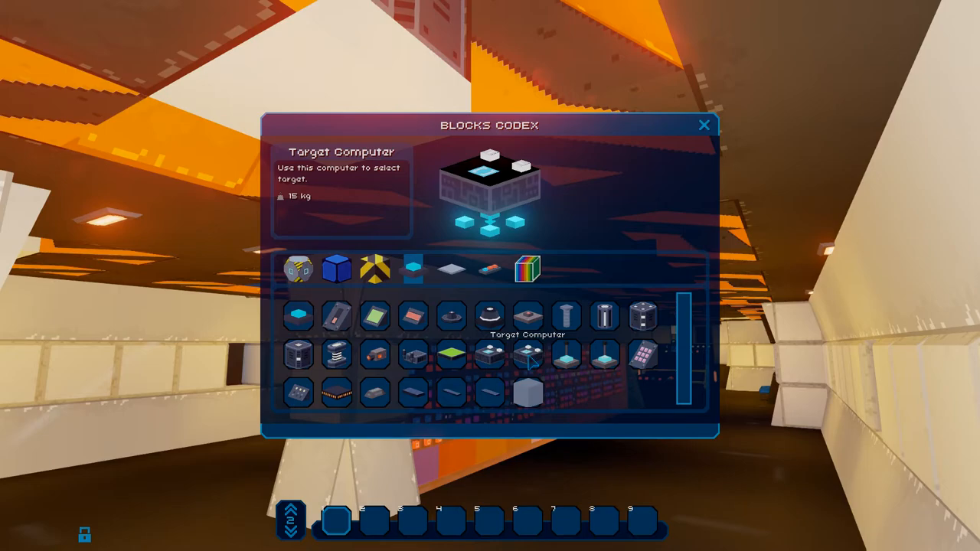
click(704, 125)
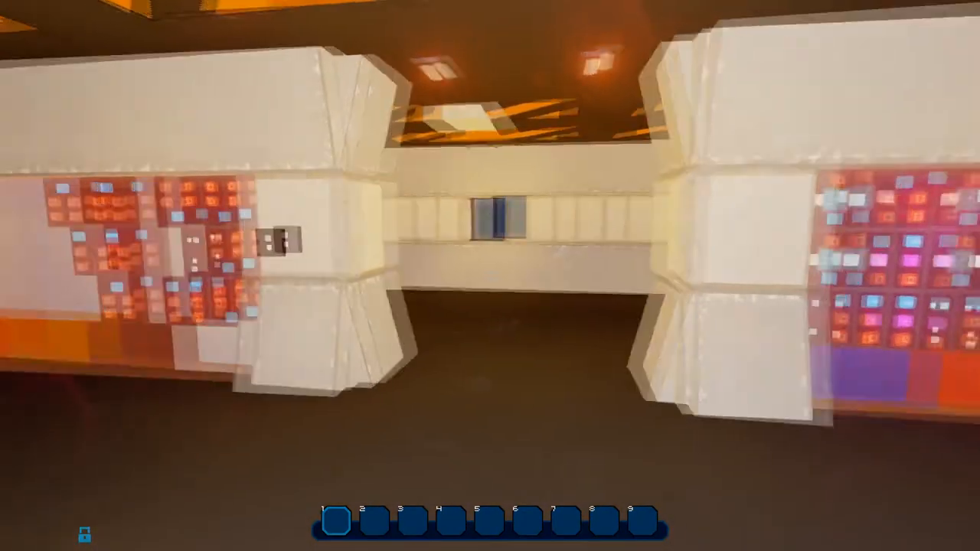
mouse_move(490, 276)
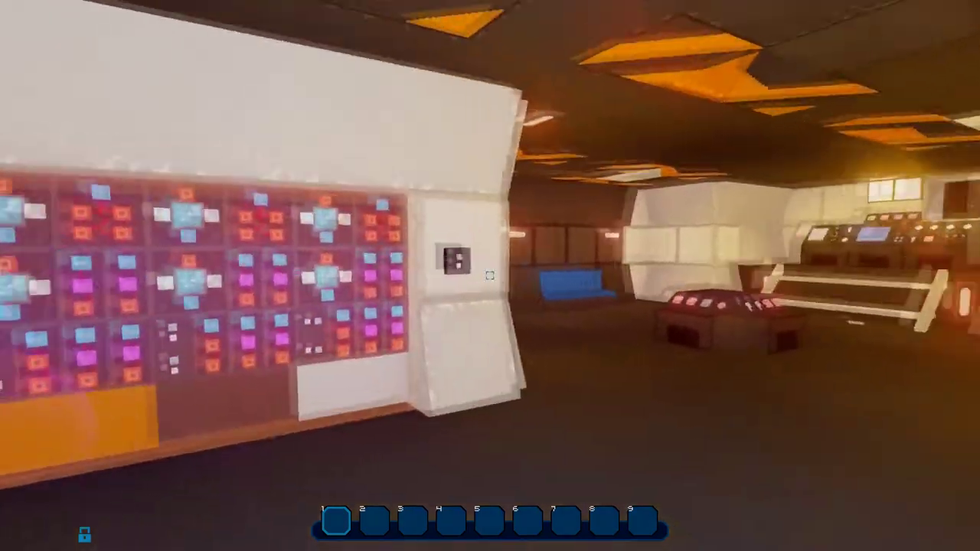
mouse_move(490, 276)
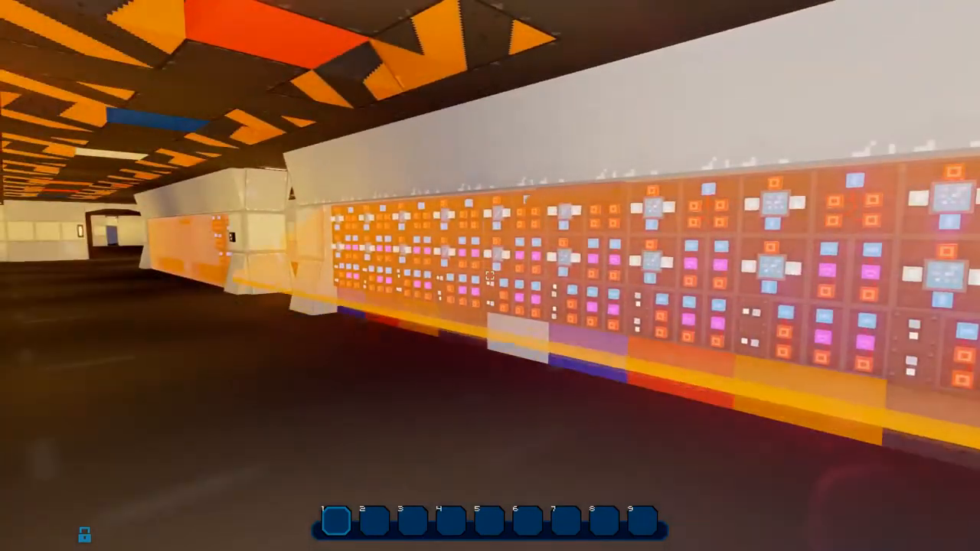
mouse_move(490, 276)
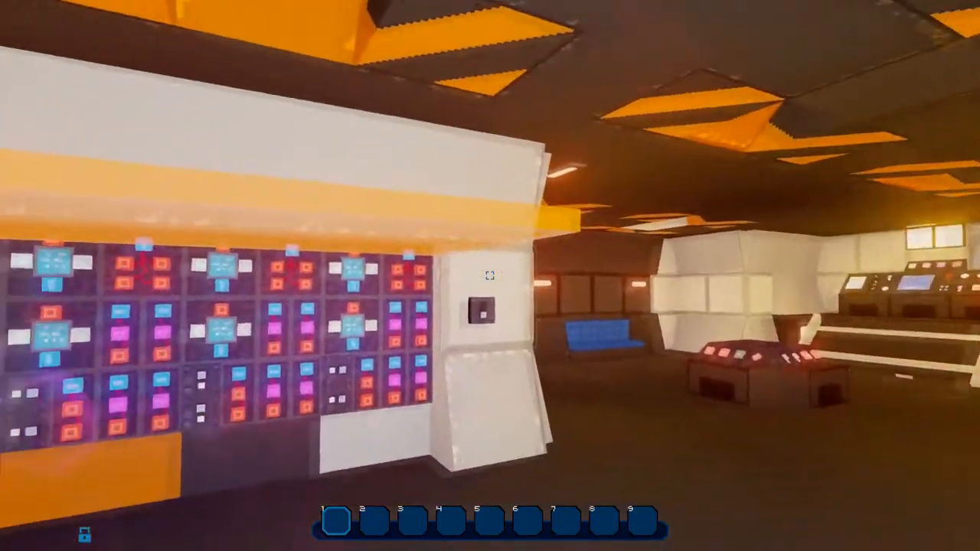
mouse_move(490, 276)
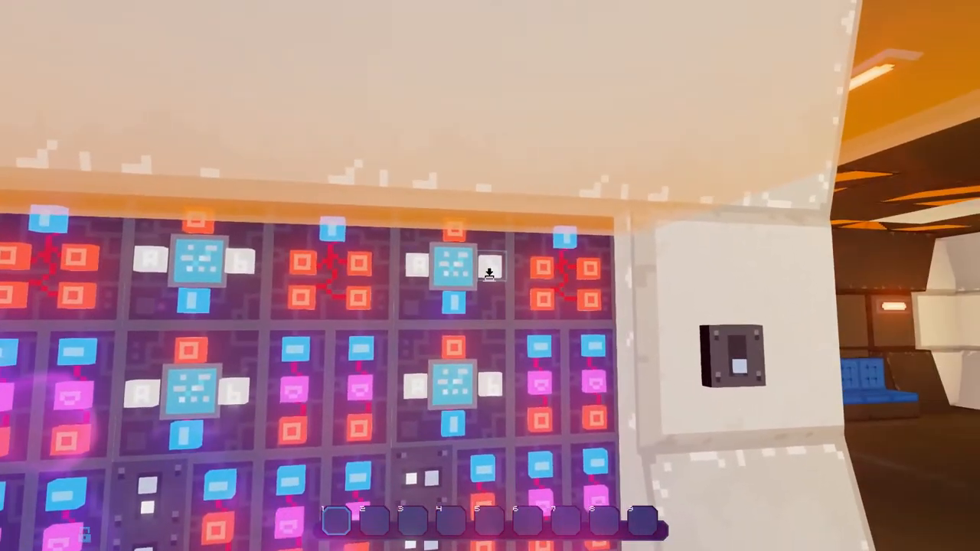
mouse_move(490, 276)
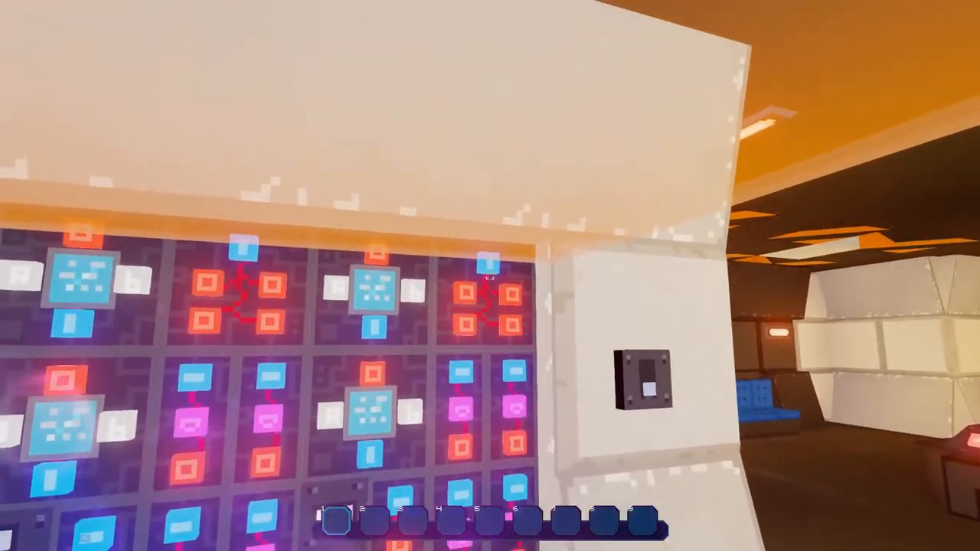
mouse_move(490, 275)
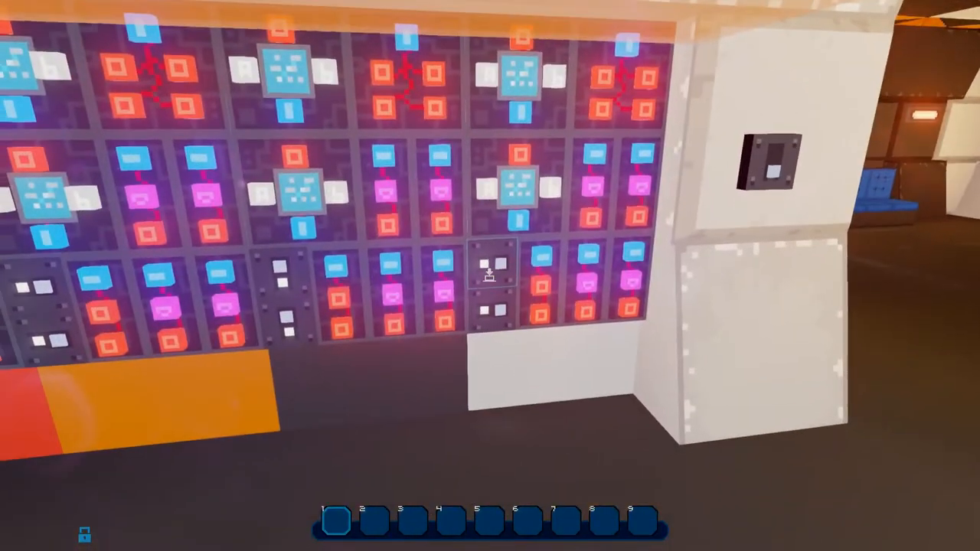
mouse_move(490, 276)
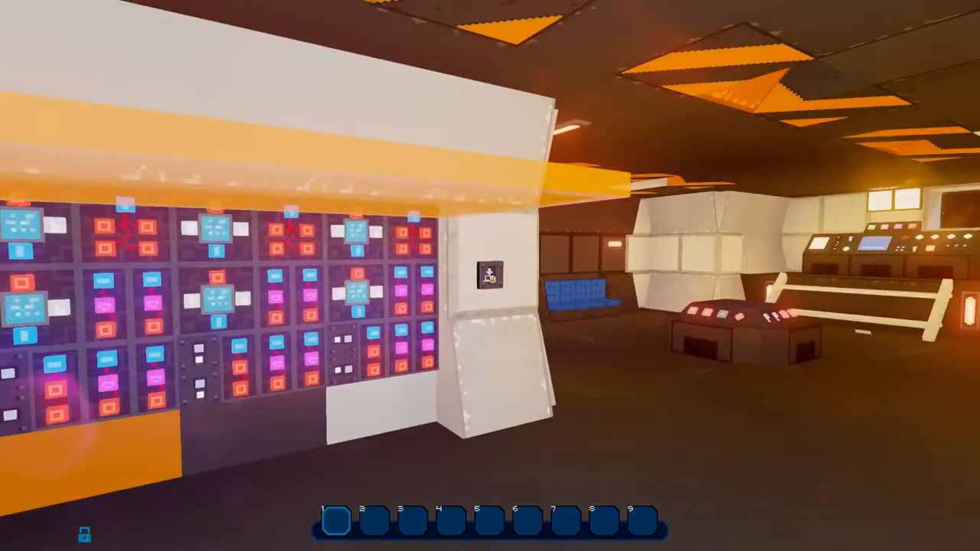
mouse_move(491, 275)
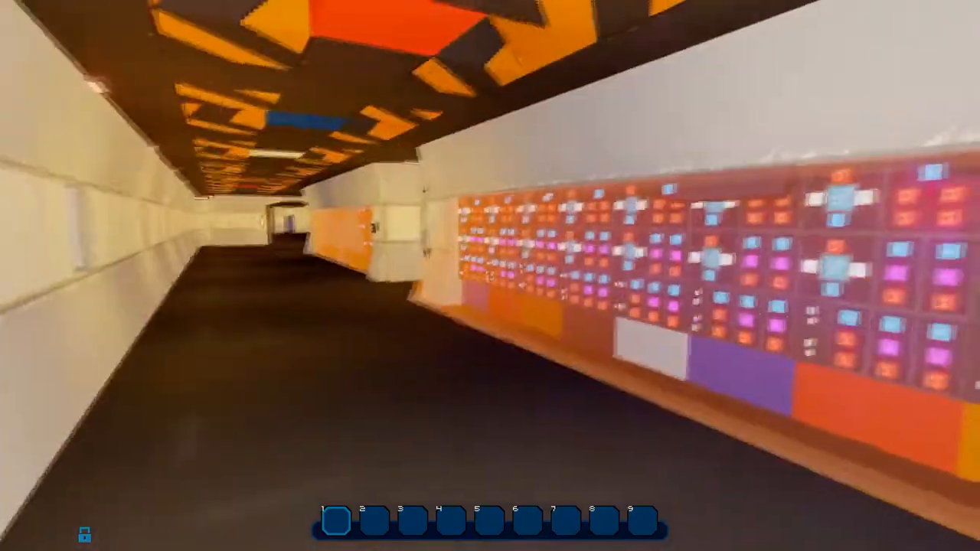
mouse_move(490, 276)
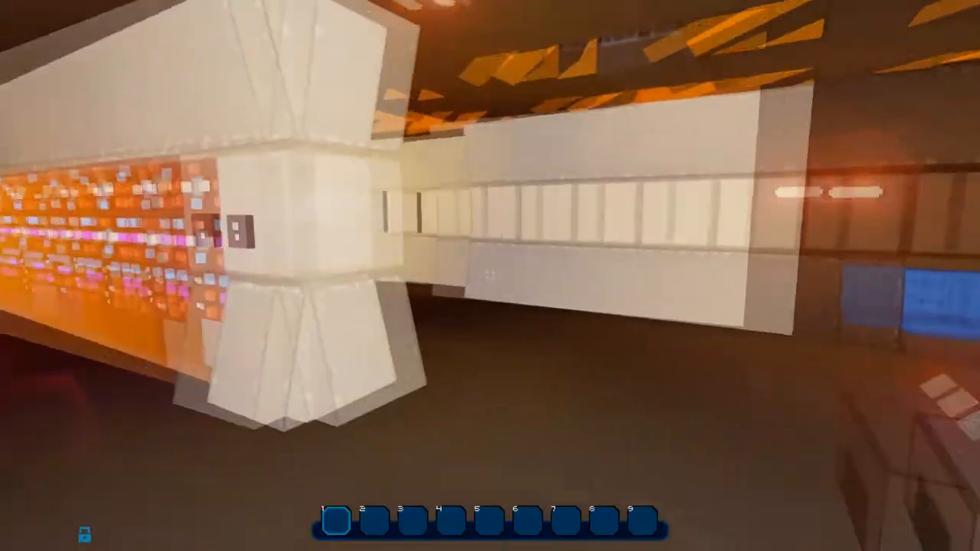
mouse_move(490, 276)
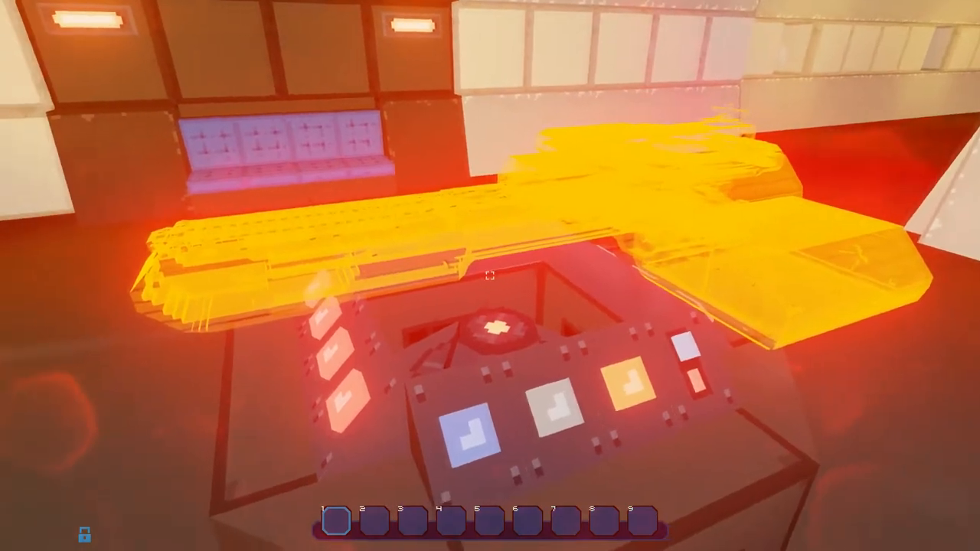
mouse_move(490, 276)
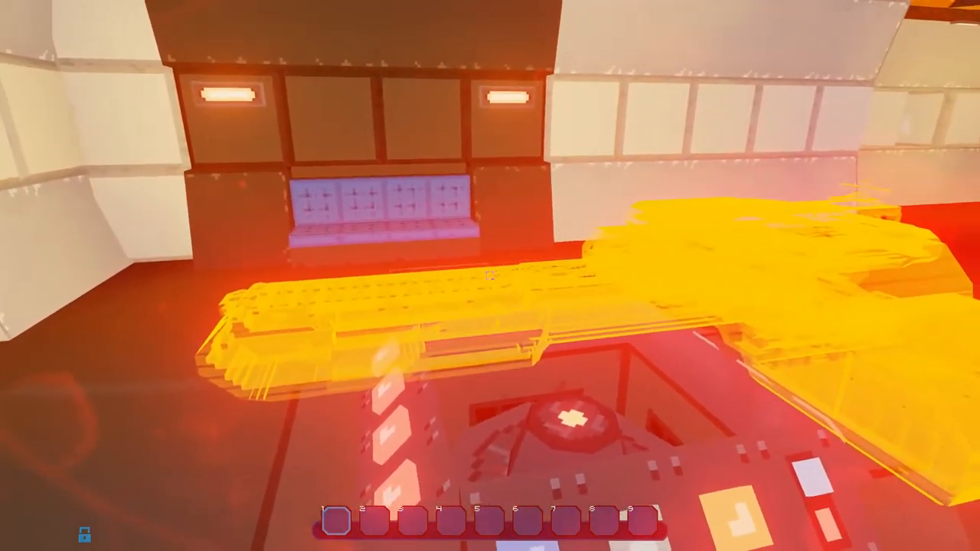
mouse_move(490, 276)
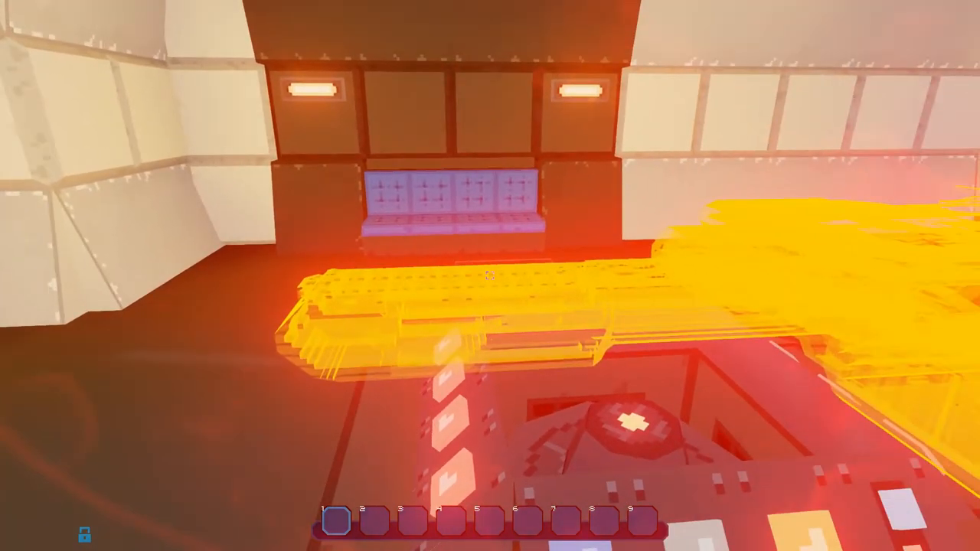
mouse_move(490, 276)
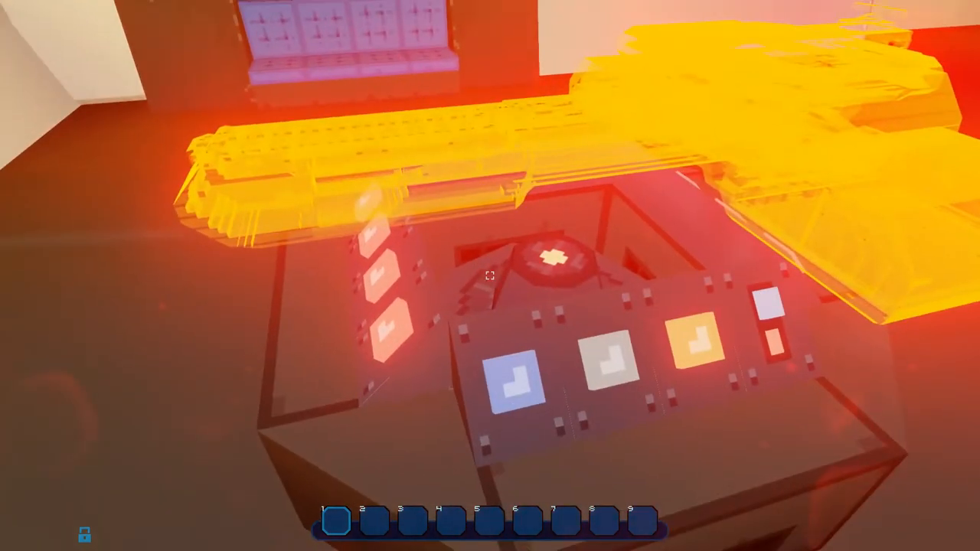
mouse_move(490, 276)
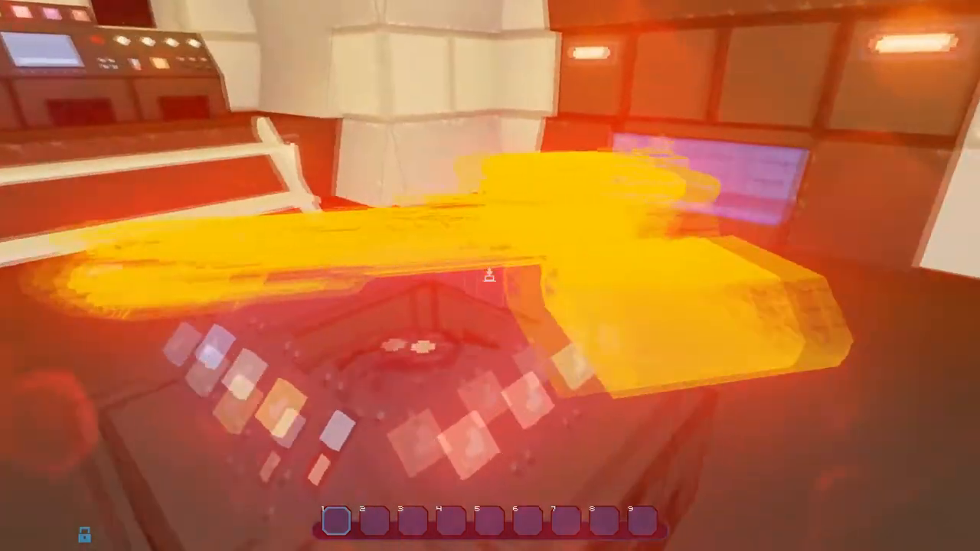
mouse_move(491, 276)
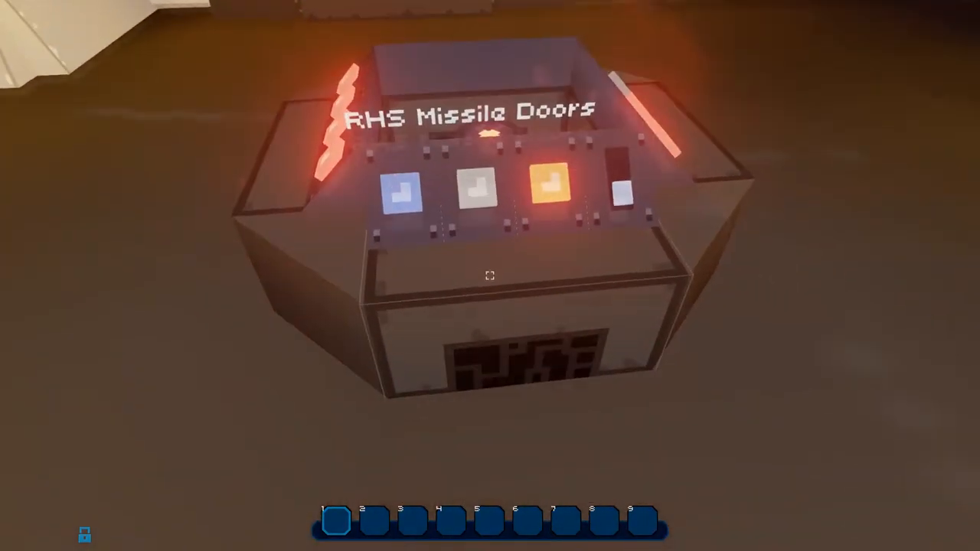
mouse_move(490, 276)
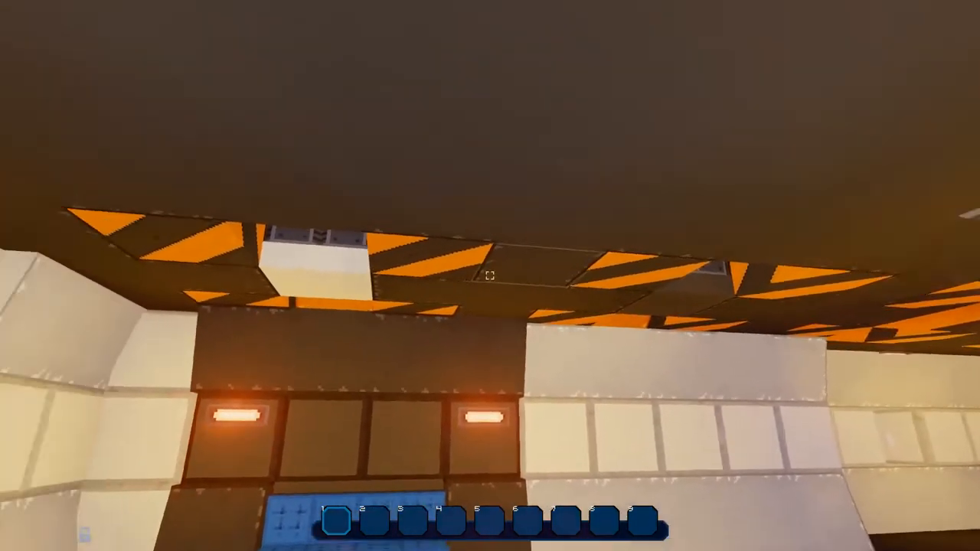
mouse_move(491, 276)
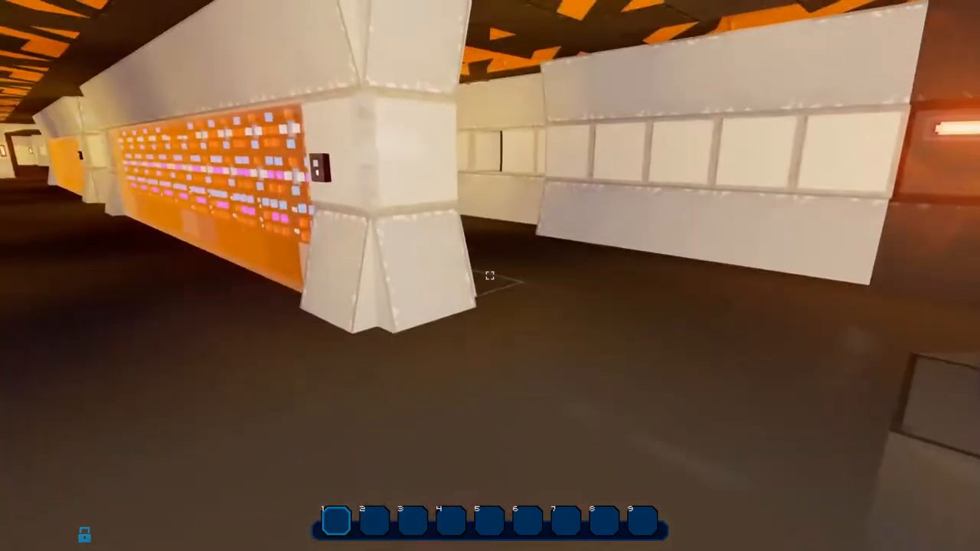
mouse_move(490, 276)
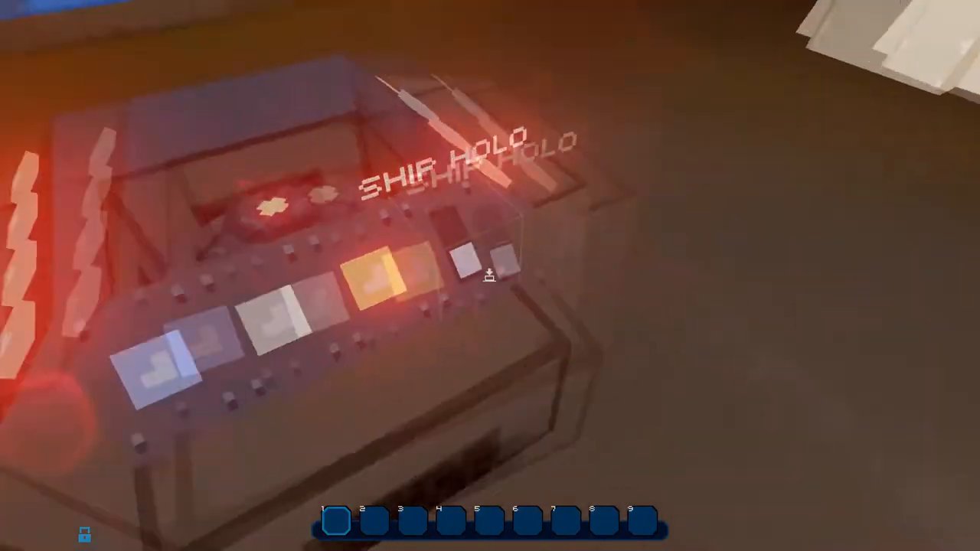
mouse_move(491, 276)
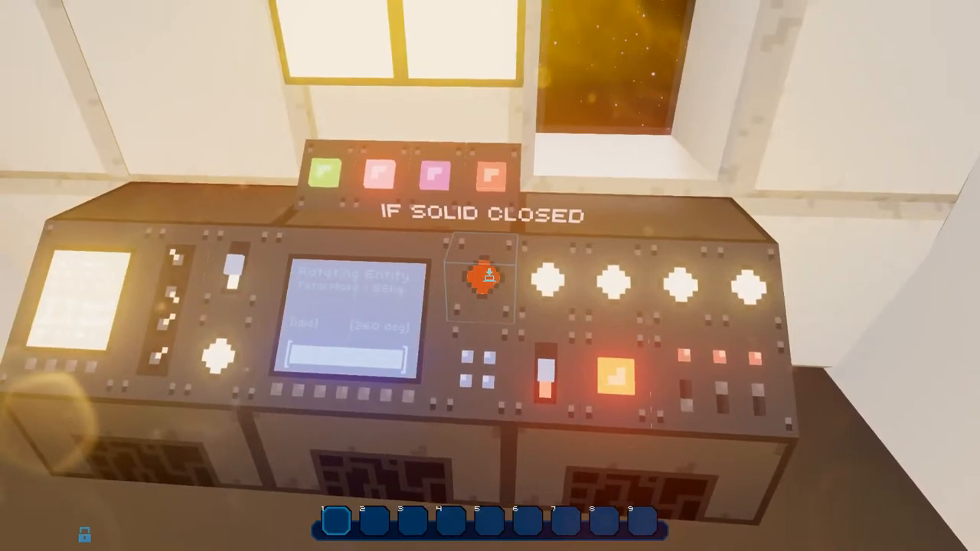
mouse_move(490, 276)
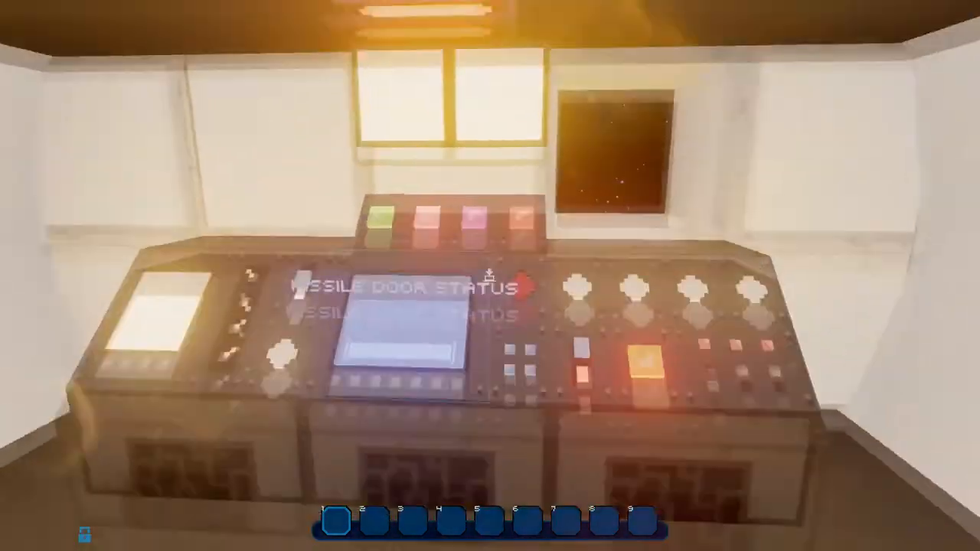
mouse_move(491, 276)
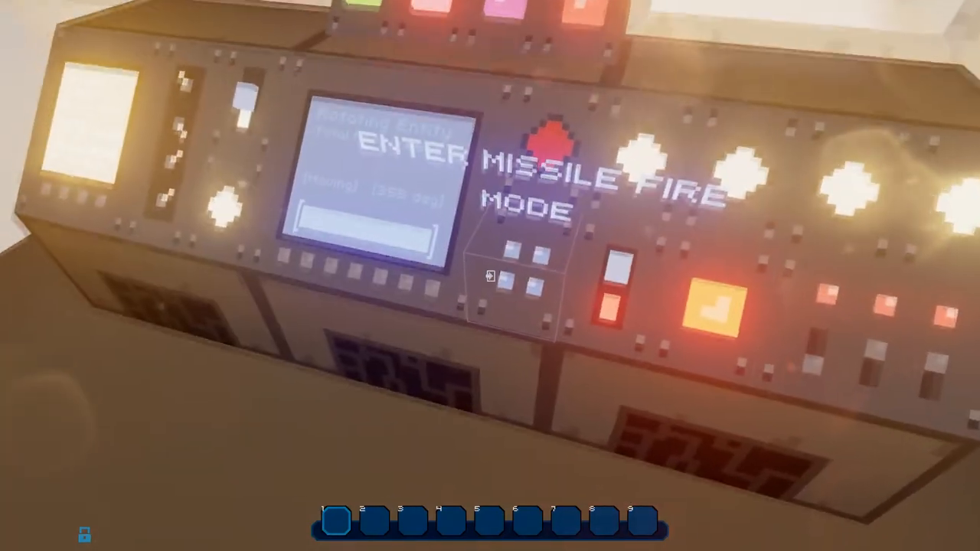
mouse_move(490, 276)
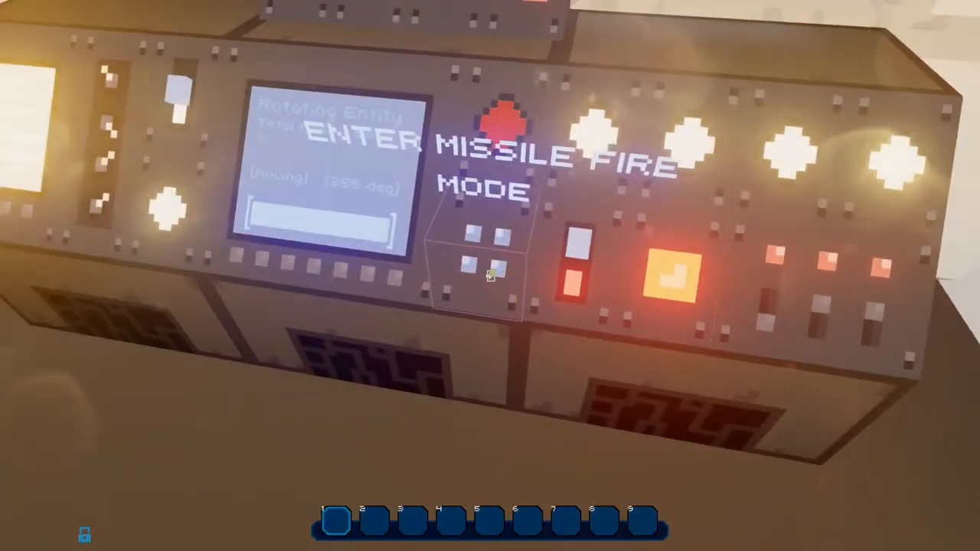
mouse_move(490, 276)
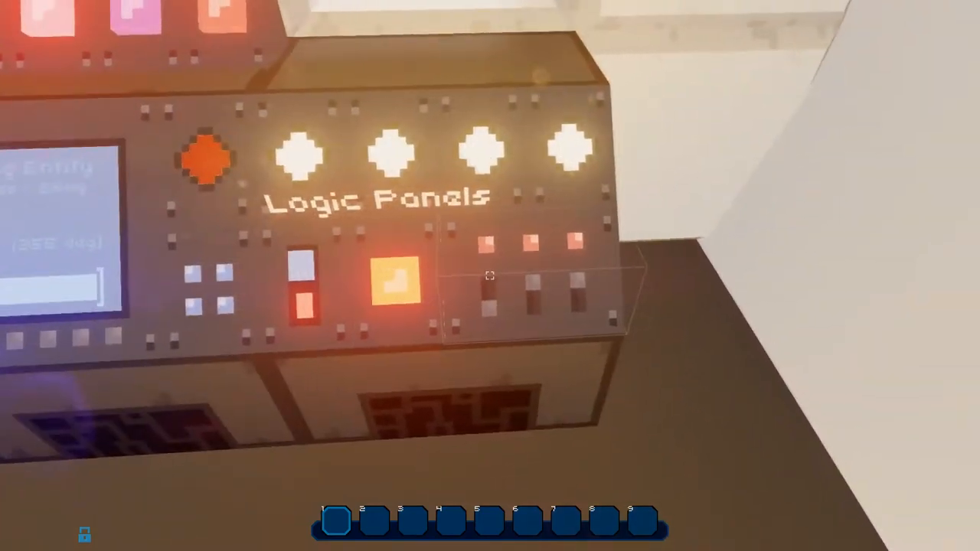
mouse_move(490, 276)
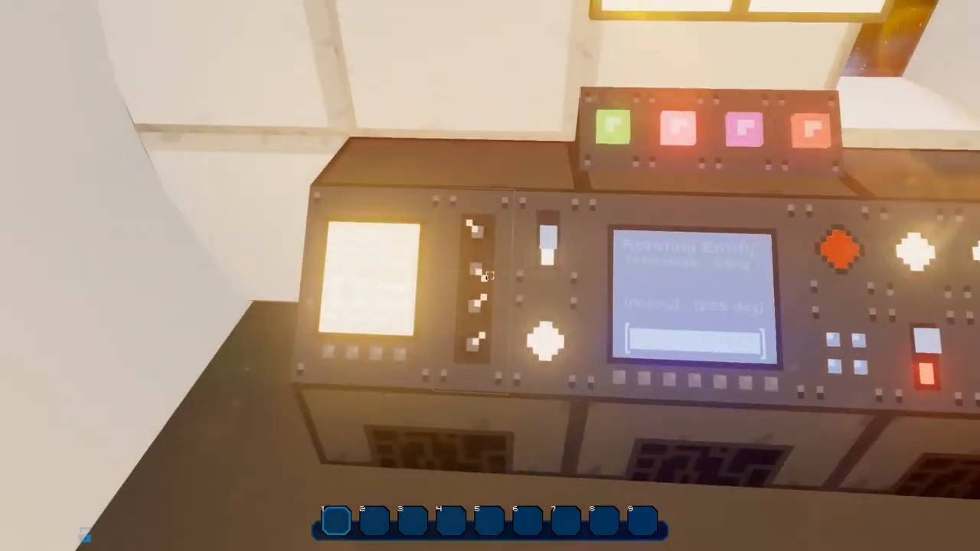
mouse_move(490, 276)
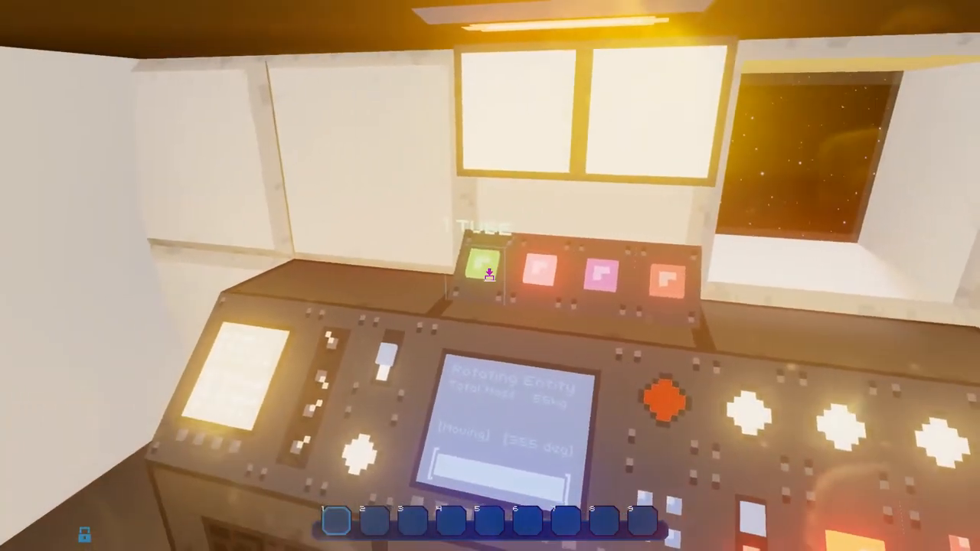
mouse_move(490, 275)
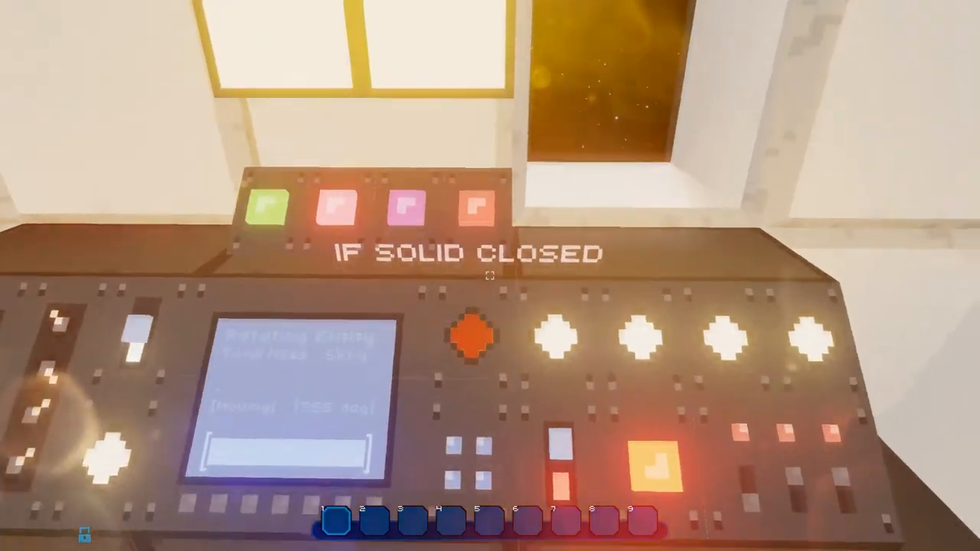
mouse_move(490, 275)
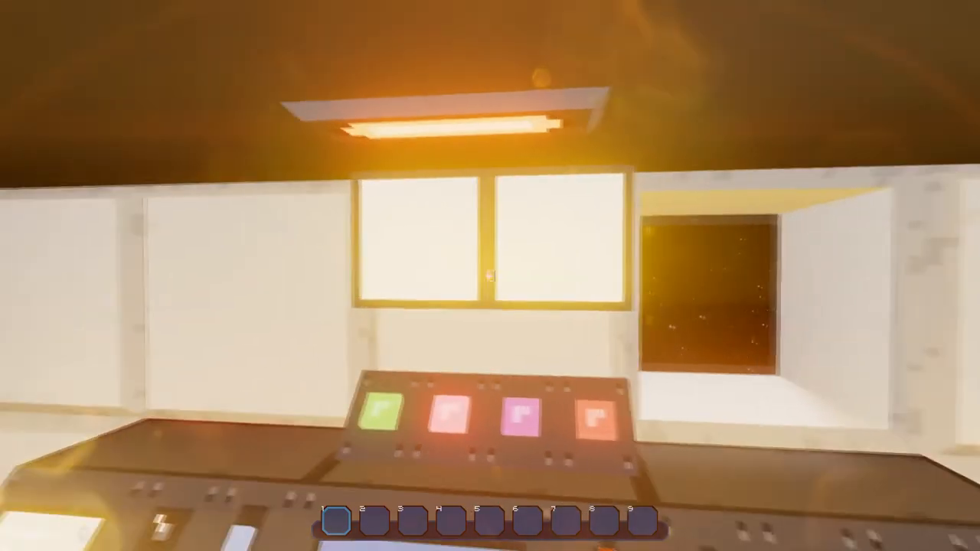
mouse_move(490, 276)
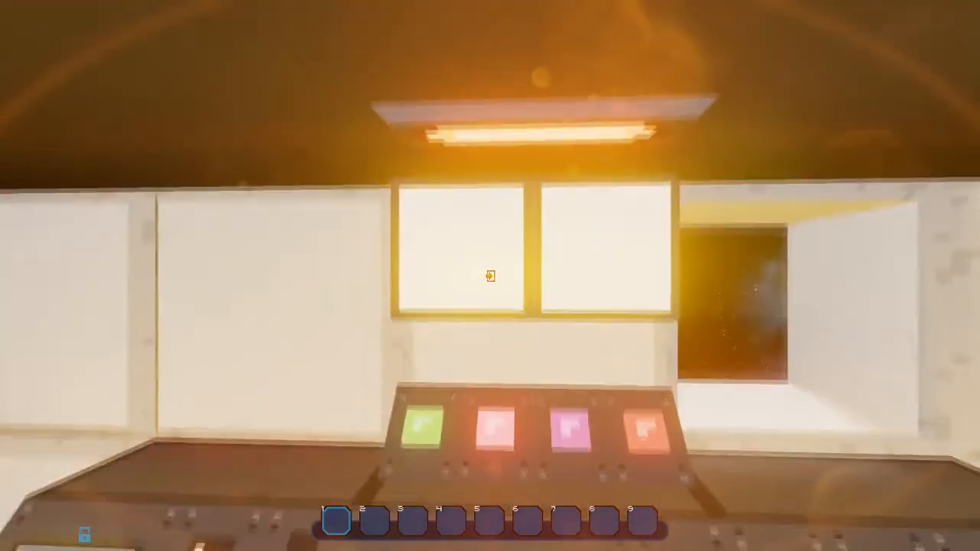
mouse_move(490, 275)
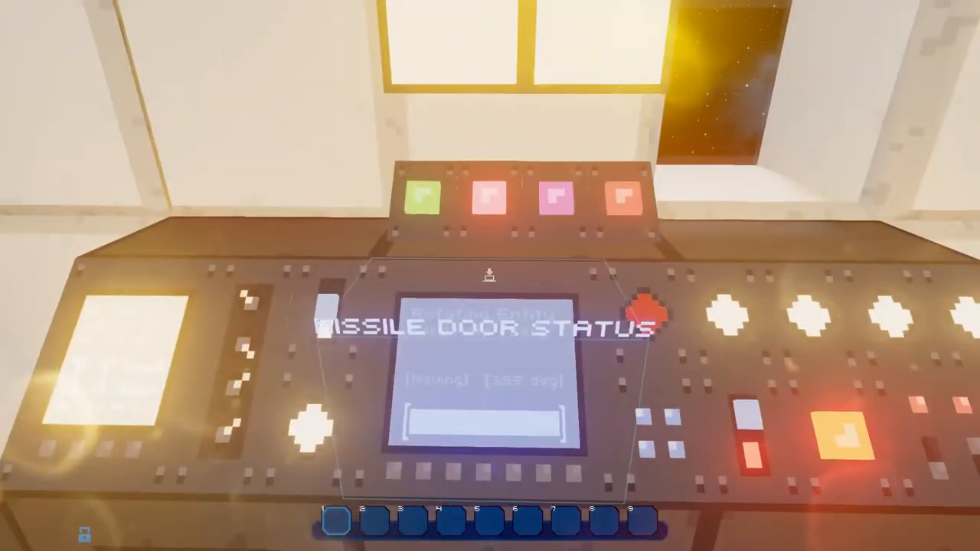
mouse_move(490, 276)
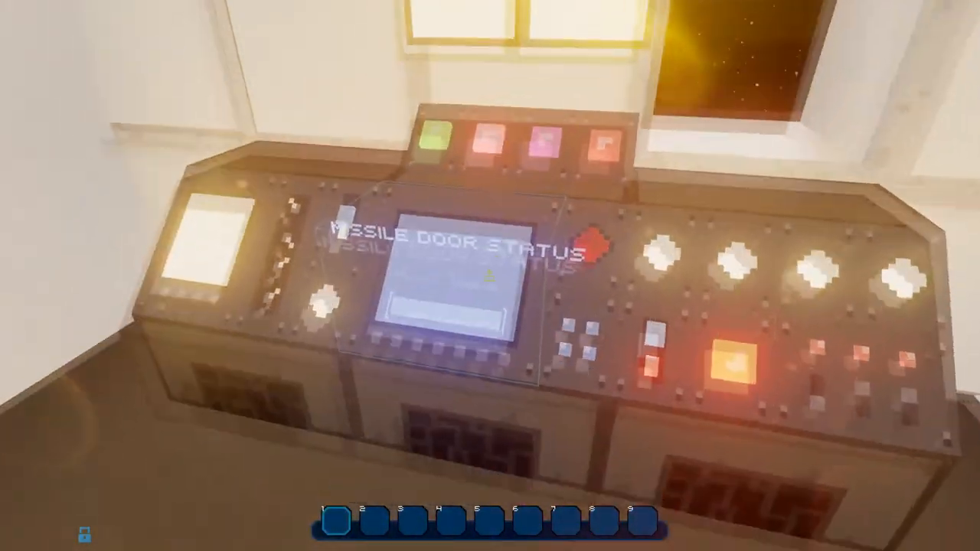
mouse_move(490, 276)
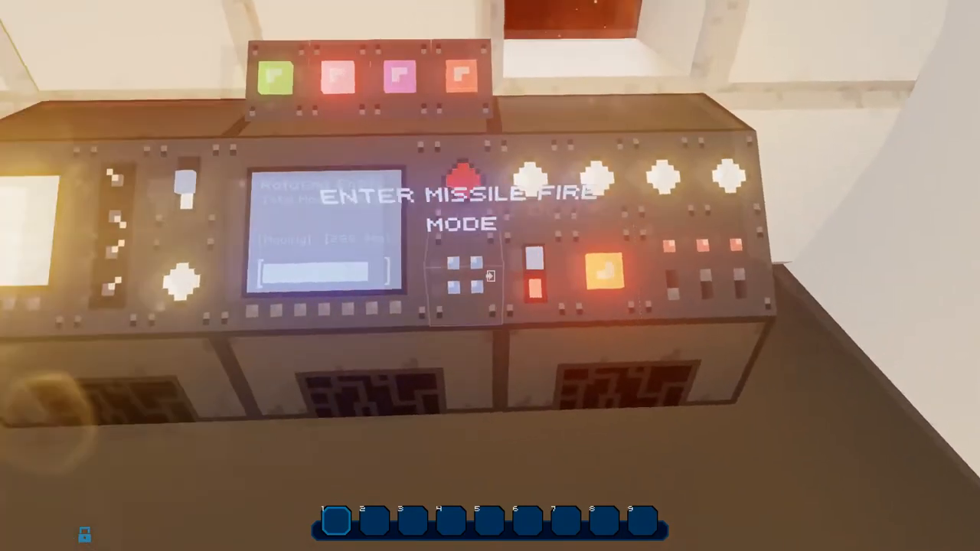
mouse_move(490, 275)
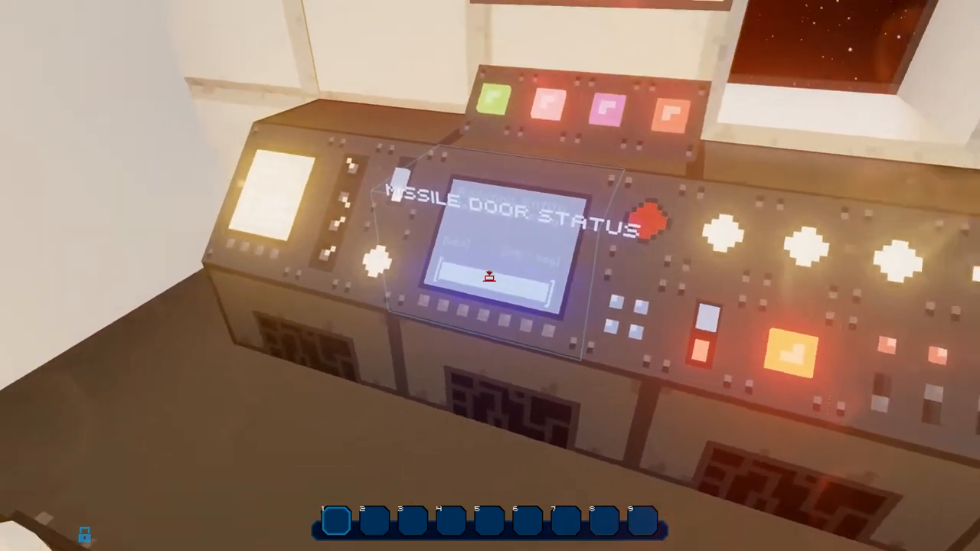
mouse_move(490, 275)
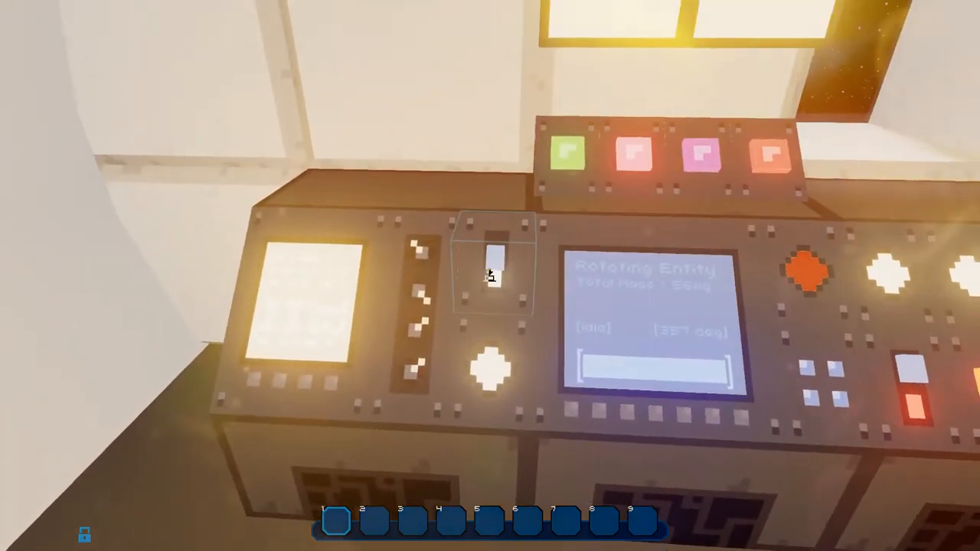
mouse_move(490, 275)
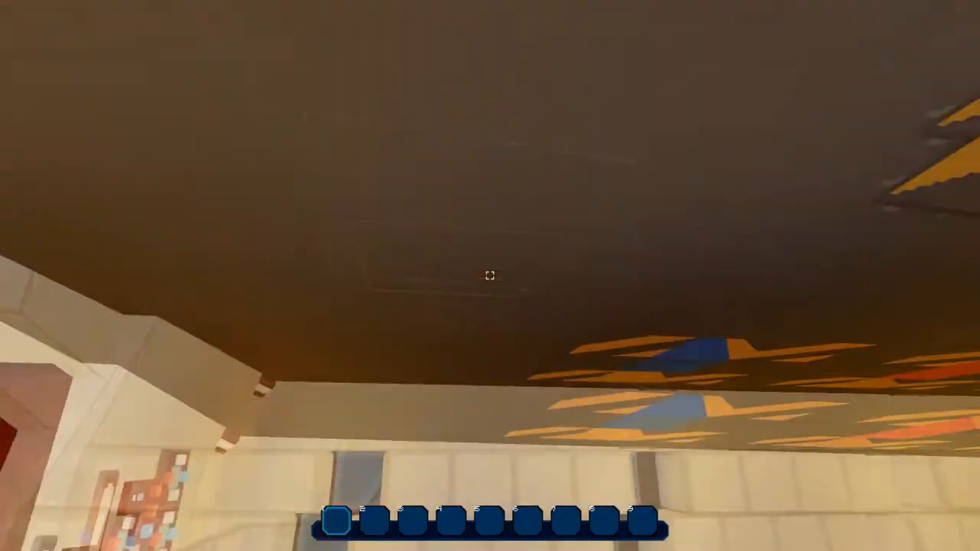
mouse_move(491, 276)
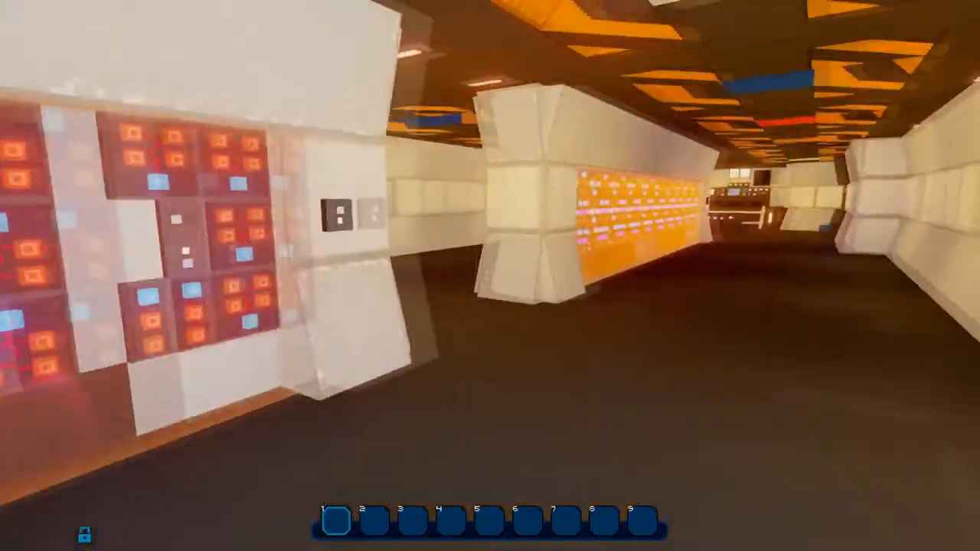
mouse_move(491, 276)
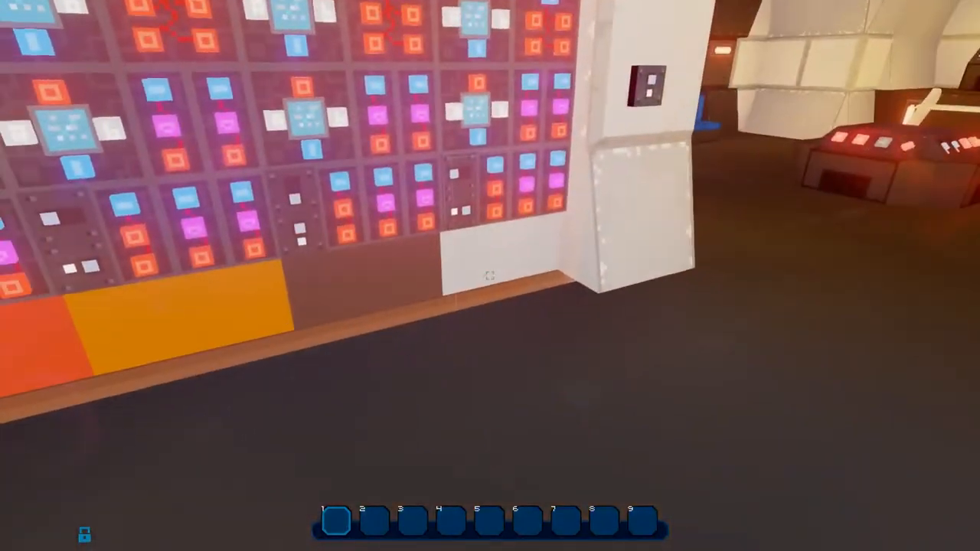
mouse_move(490, 276)
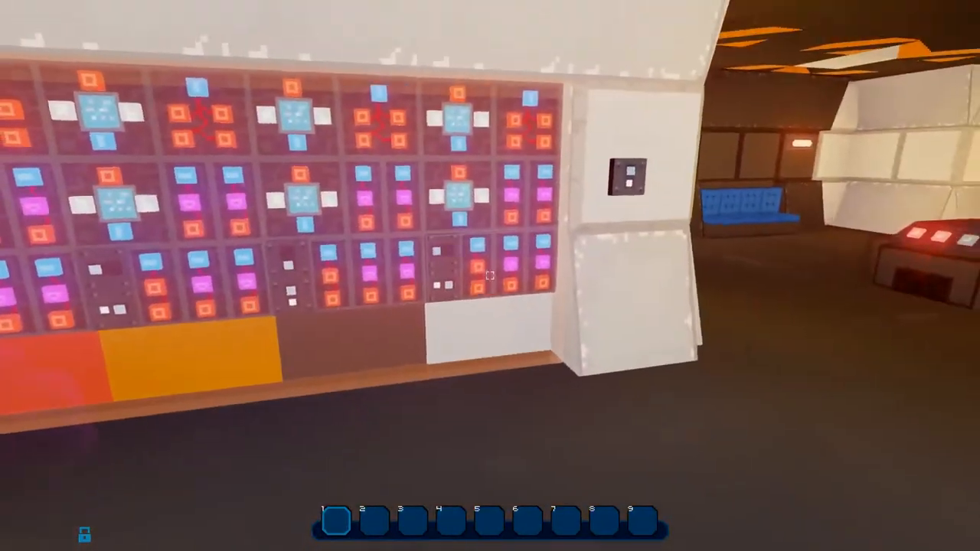
mouse_move(490, 276)
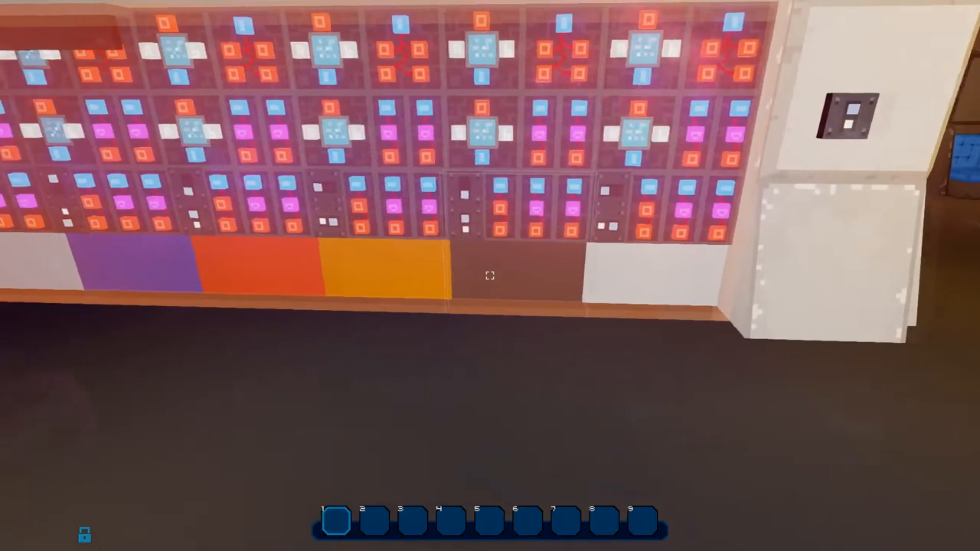
mouse_move(490, 276)
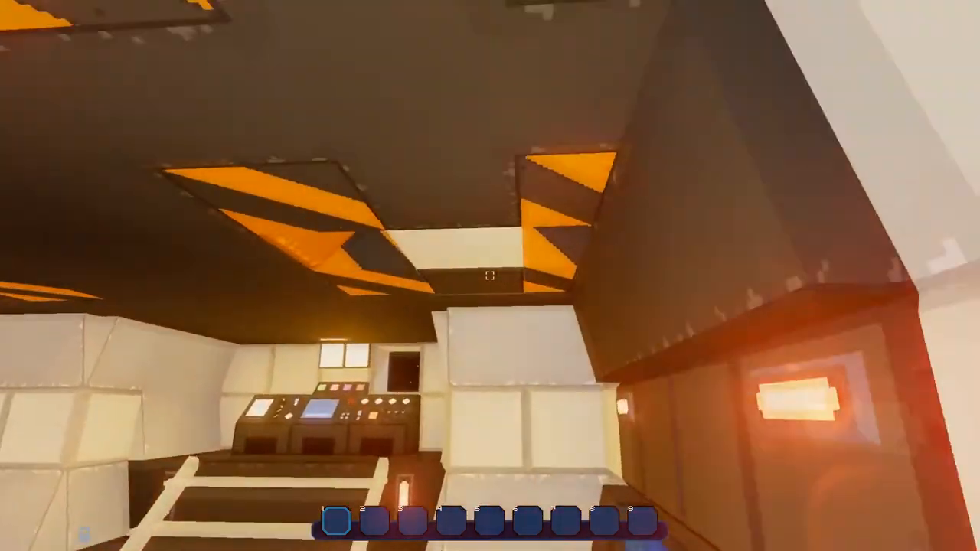
mouse_move(490, 276)
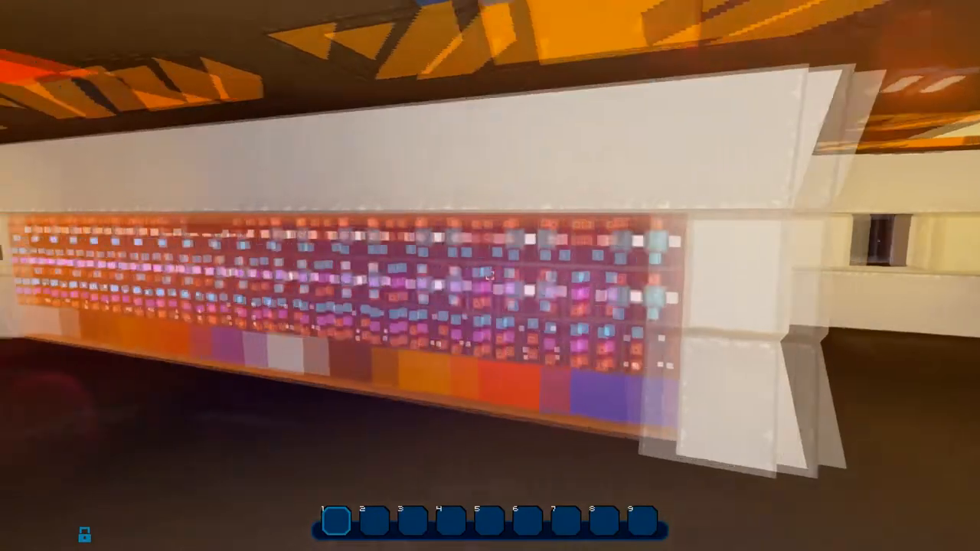
mouse_move(490, 276)
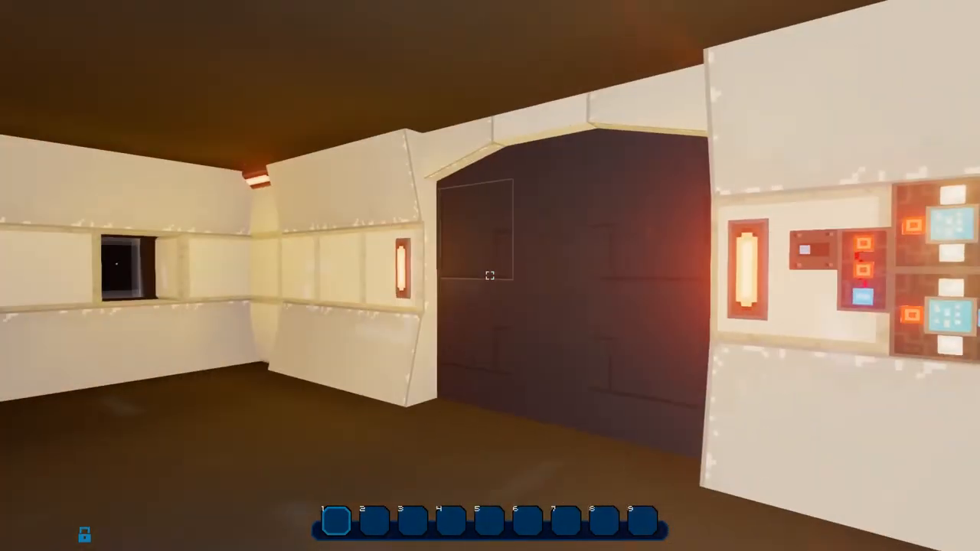
mouse_move(490, 276)
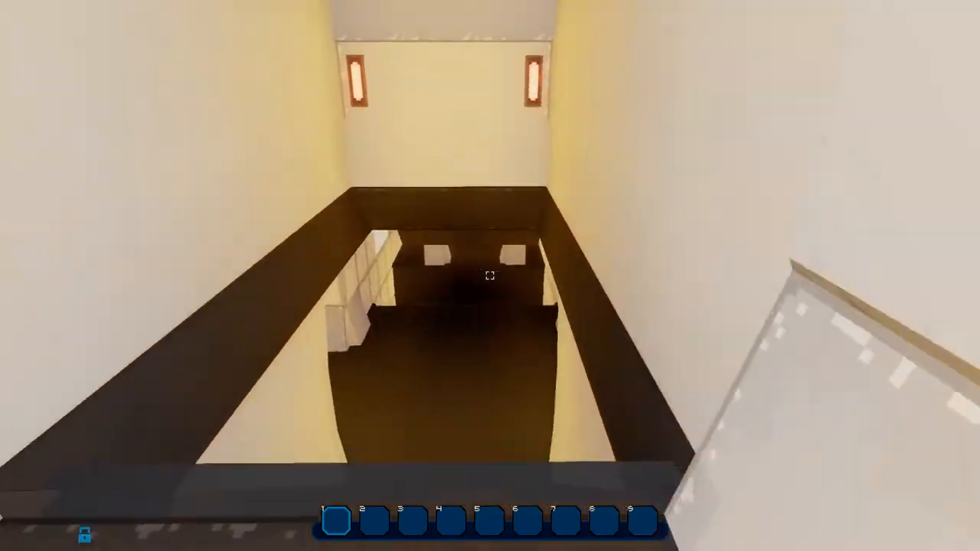
mouse_move(491, 276)
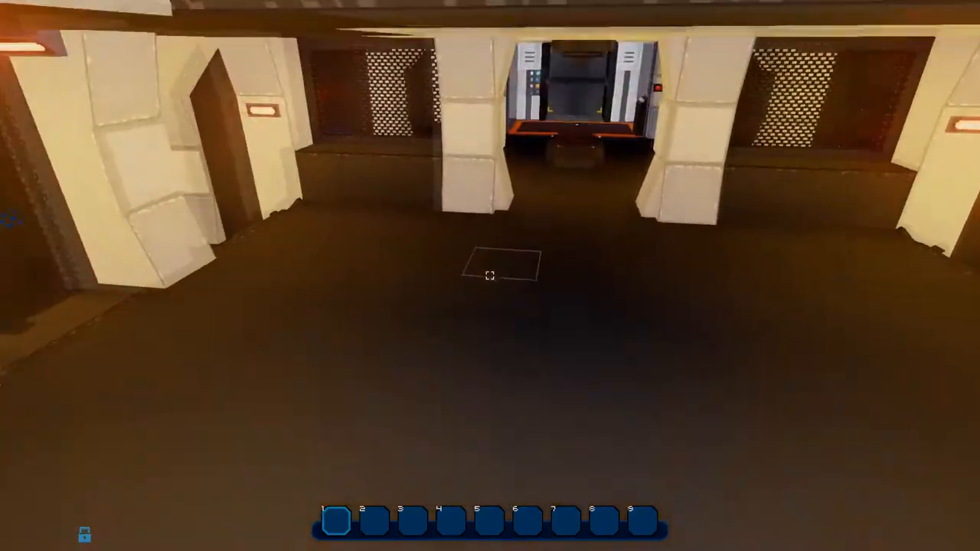
Fly forward down the stairwell toward the lower hall with pillars and central console
key(w)
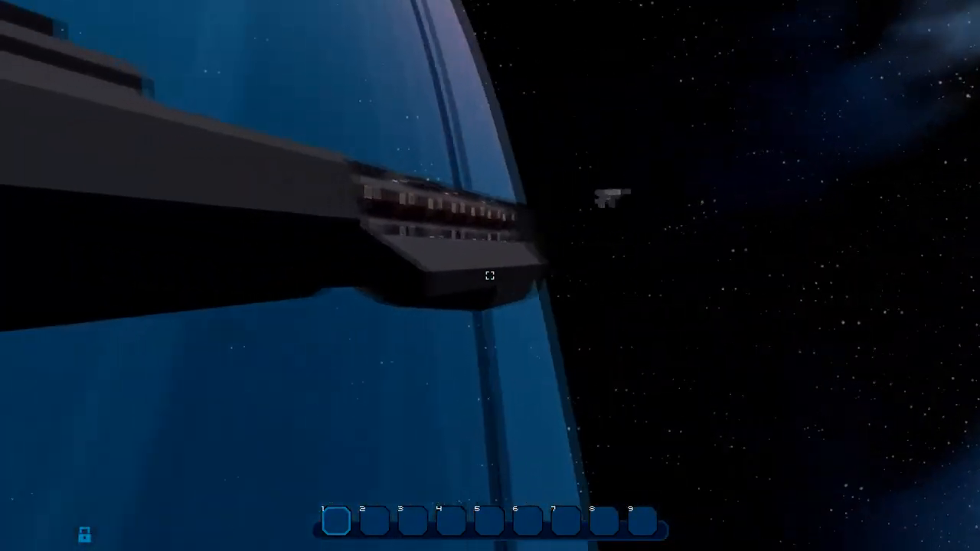
mouse_move(490, 276)
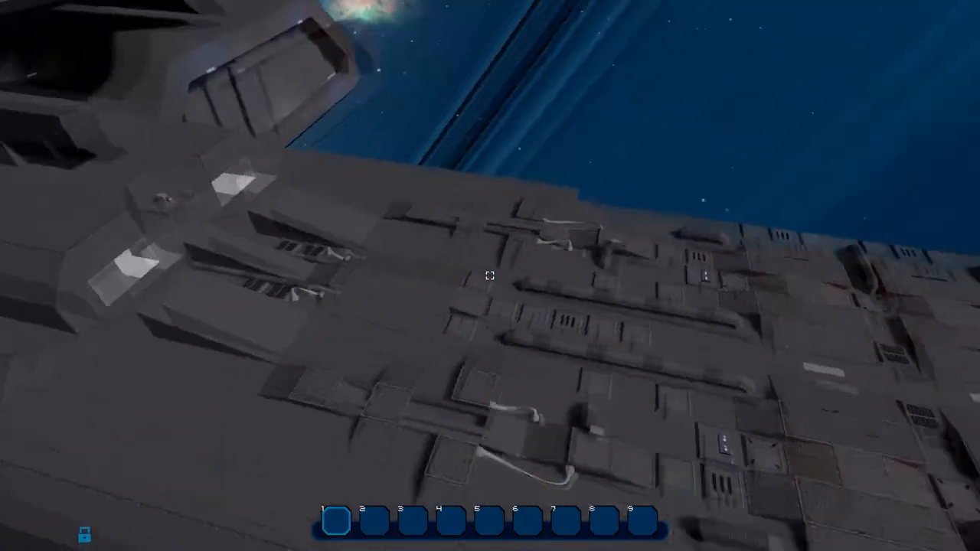
mouse_move(490, 276)
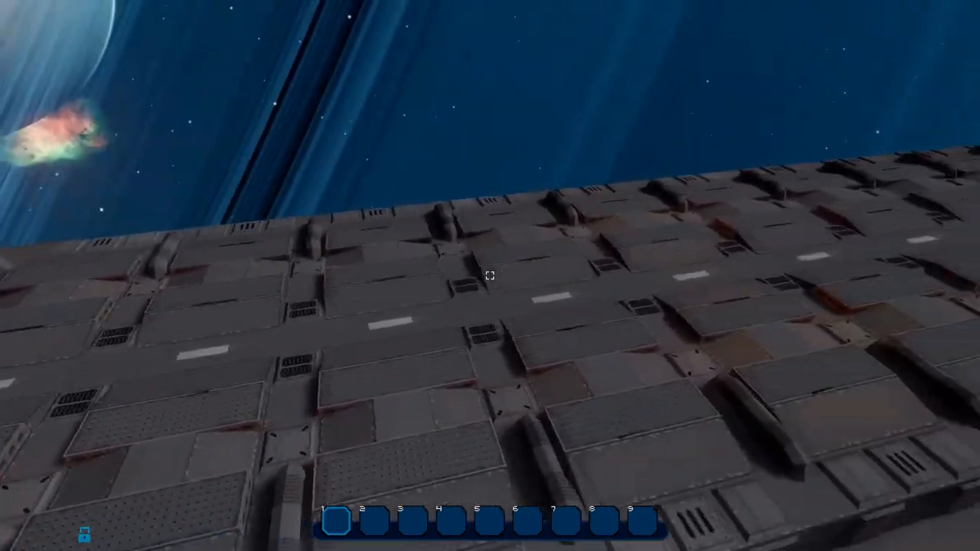
mouse_move(490, 276)
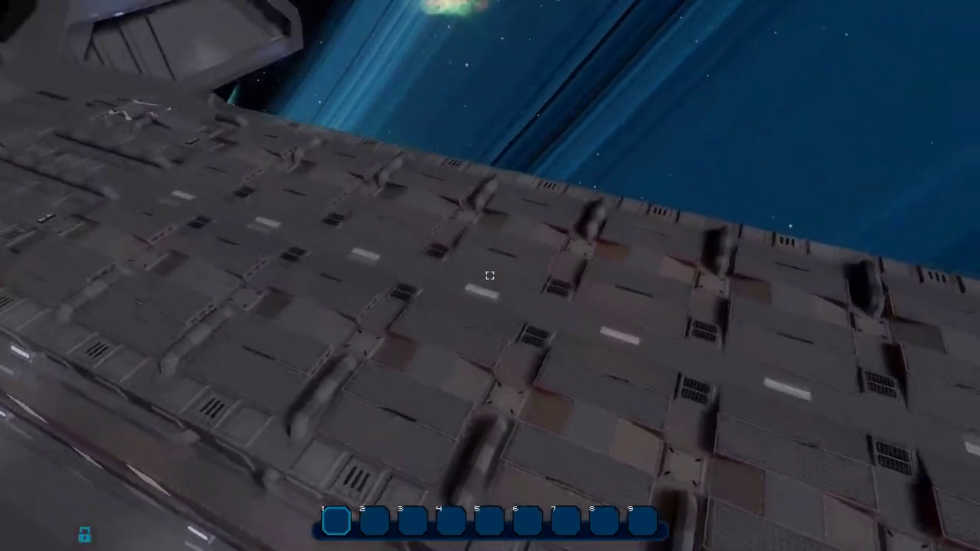
mouse_move(491, 276)
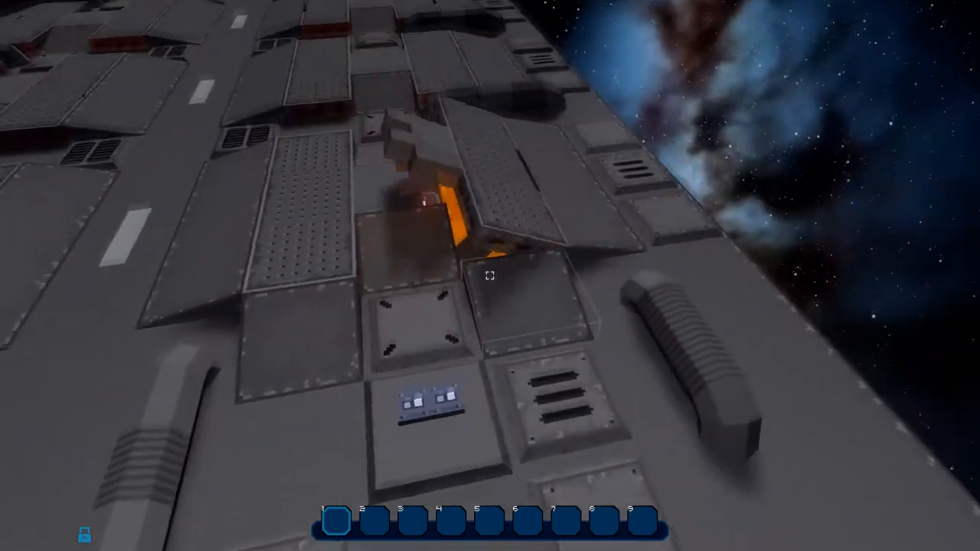
mouse_move(491, 275)
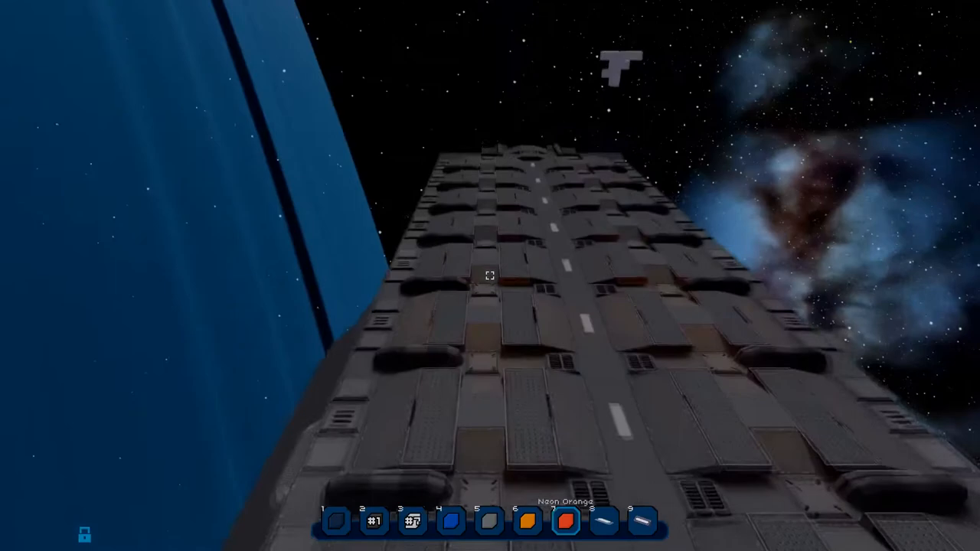
mouse_move(490, 275)
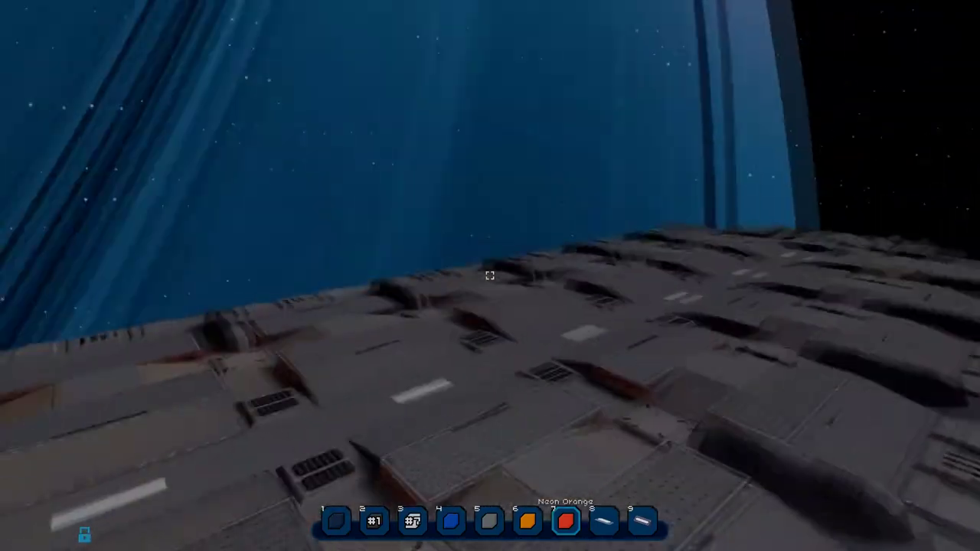
mouse_move(491, 276)
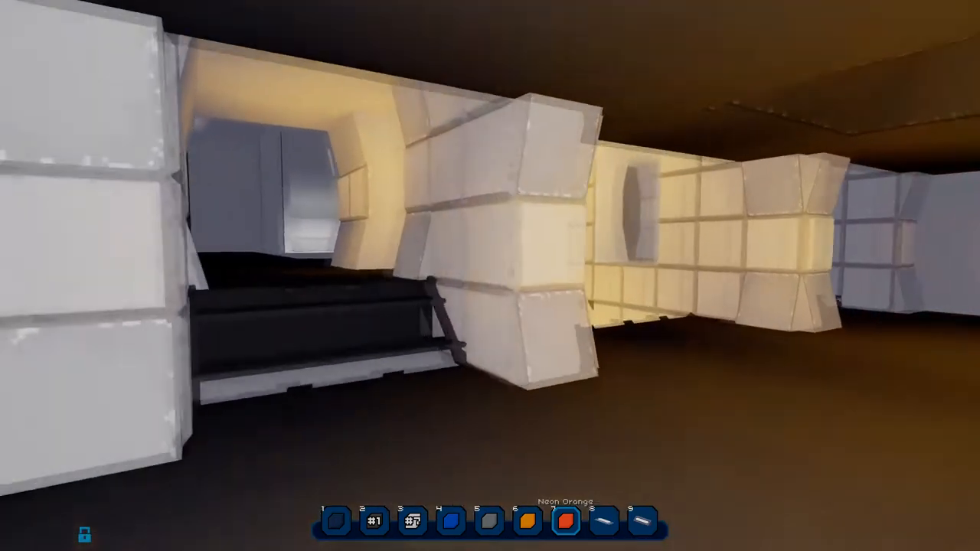
mouse_move(490, 276)
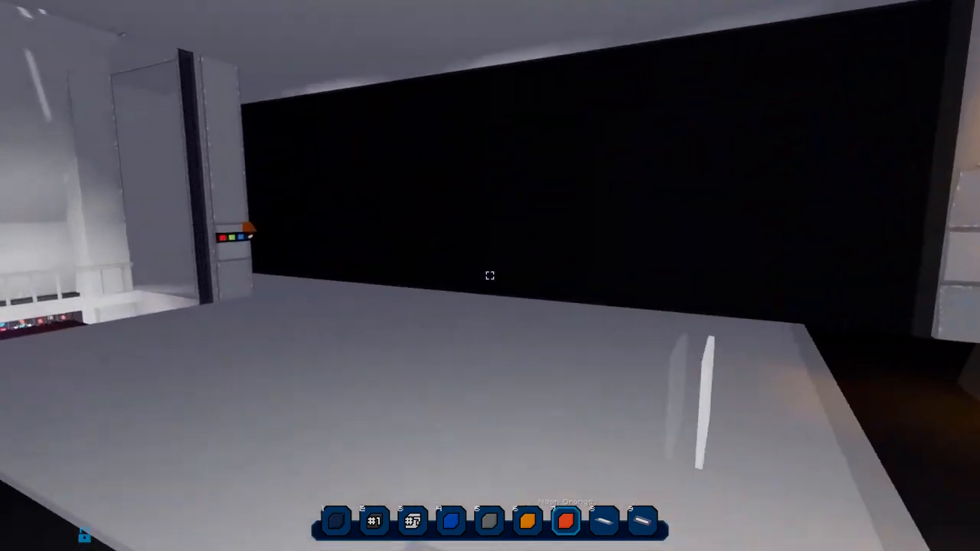
mouse_move(490, 276)
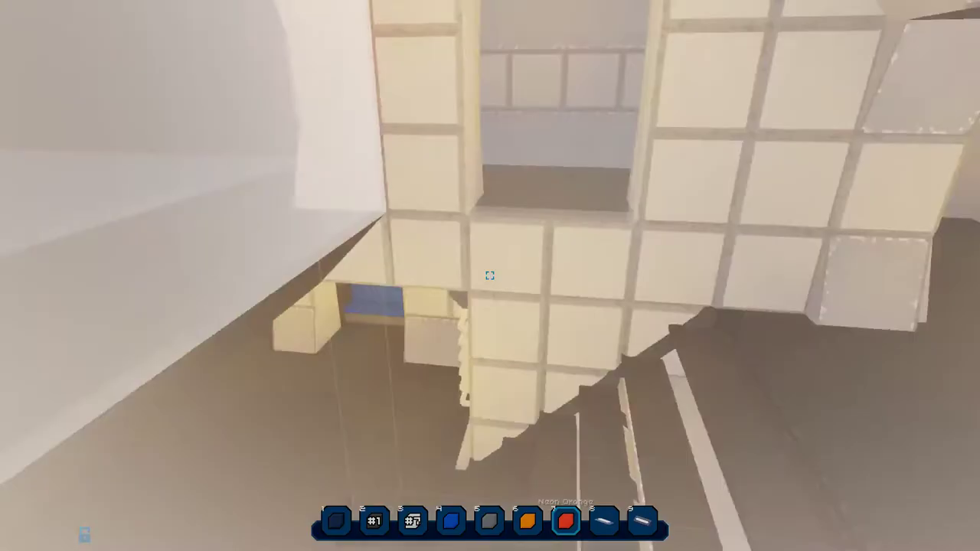
mouse_move(490, 276)
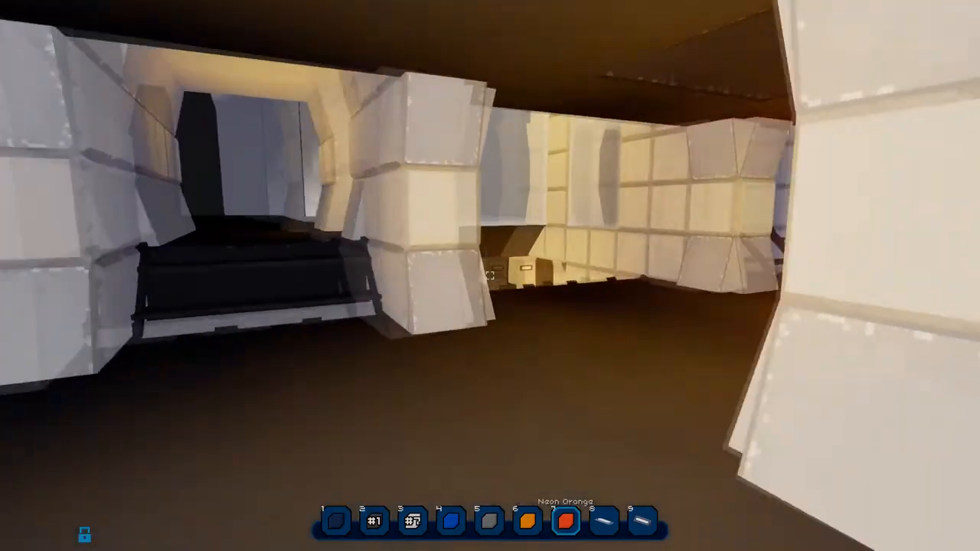
mouse_move(490, 276)
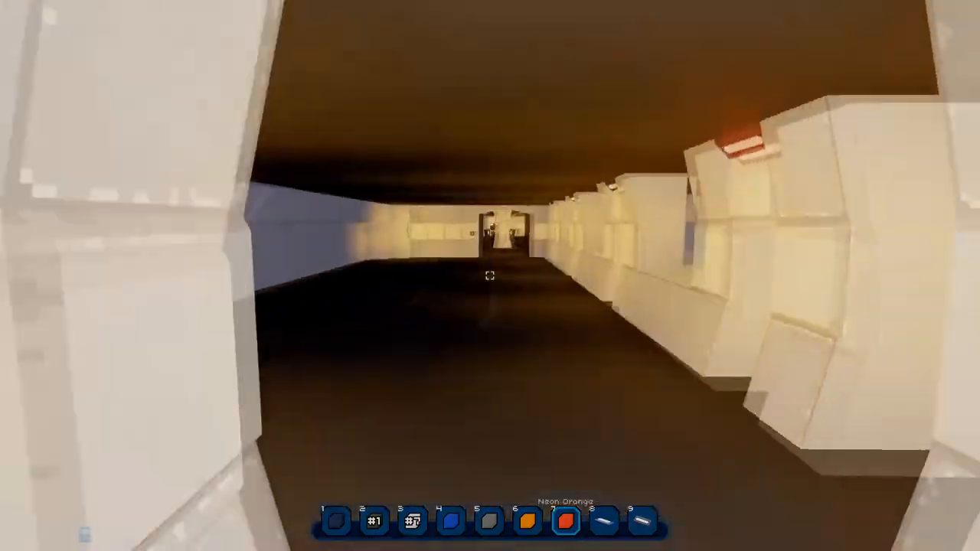
mouse_move(490, 276)
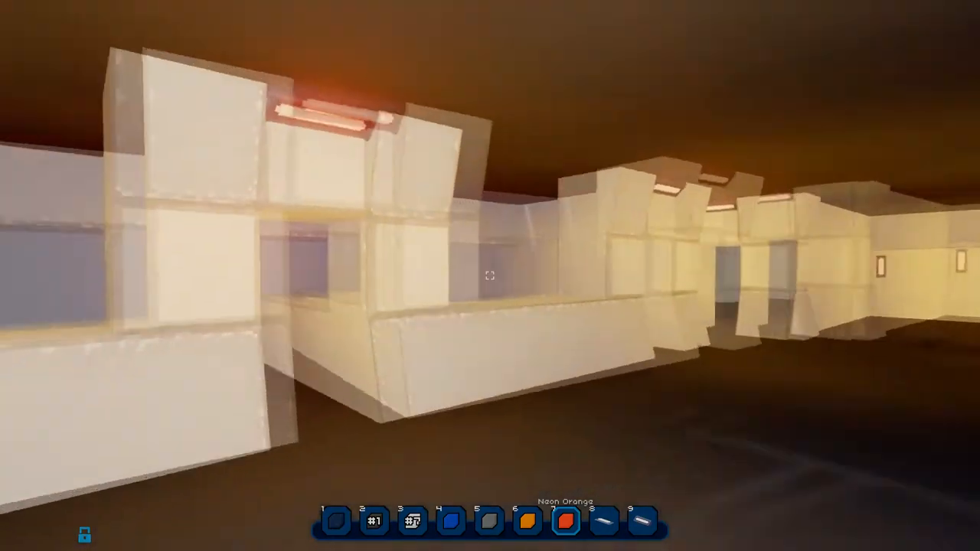
mouse_move(490, 276)
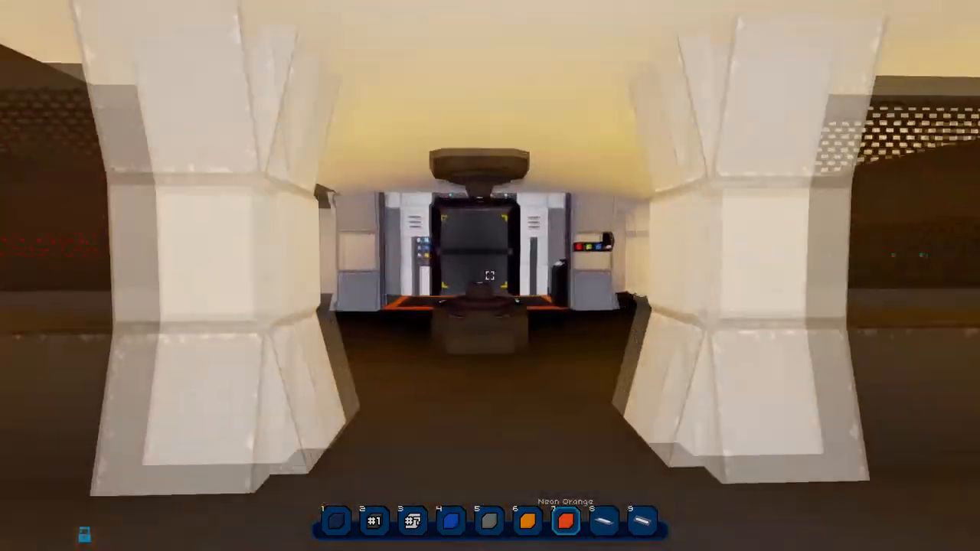
mouse_move(490, 275)
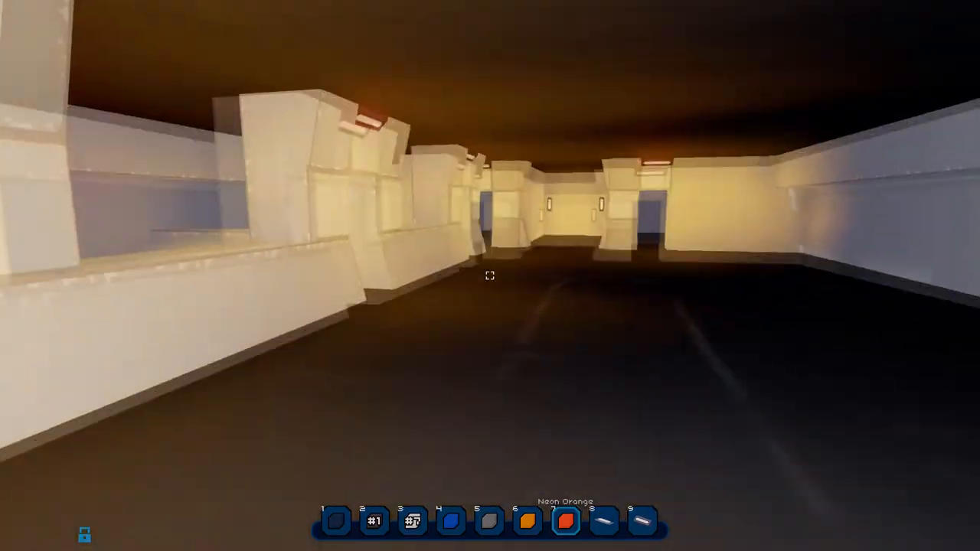
mouse_move(490, 276)
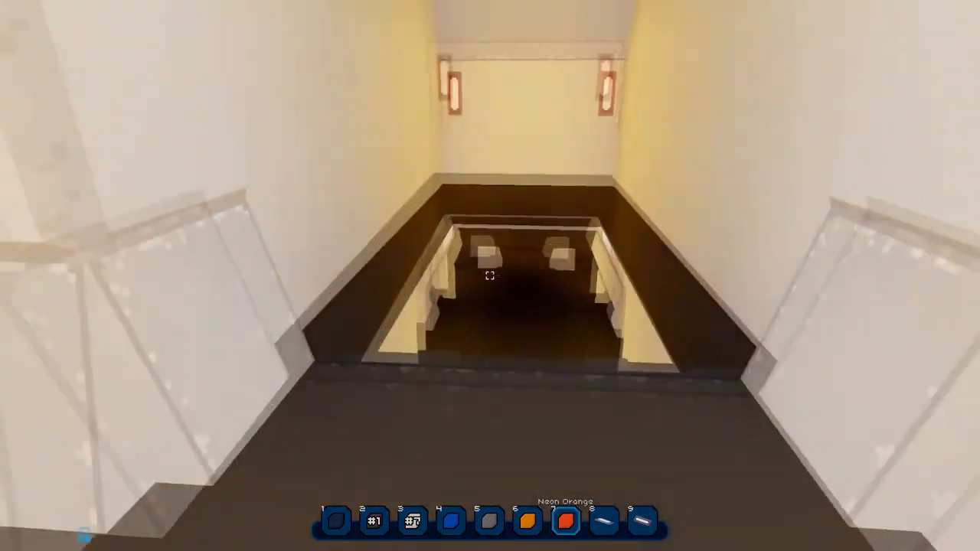
mouse_move(490, 275)
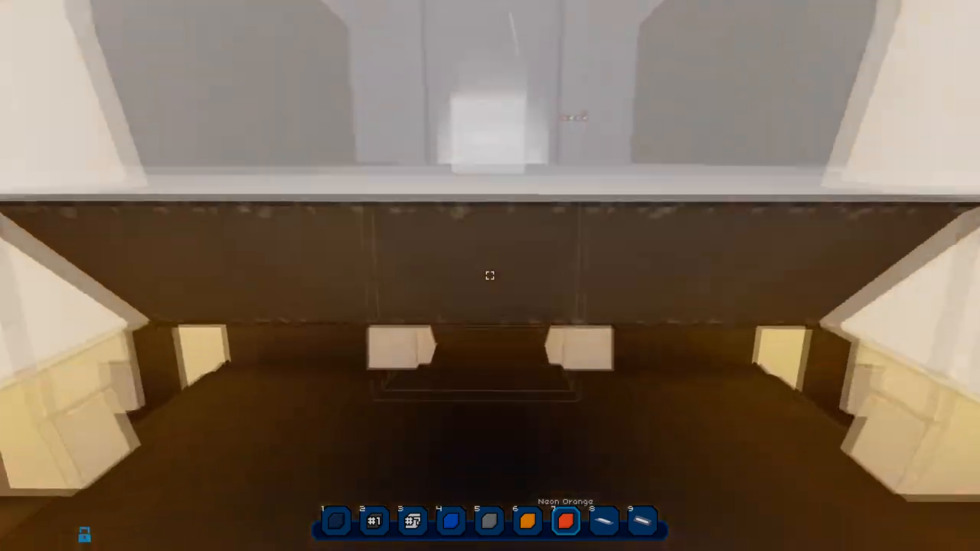
mouse_move(490, 275)
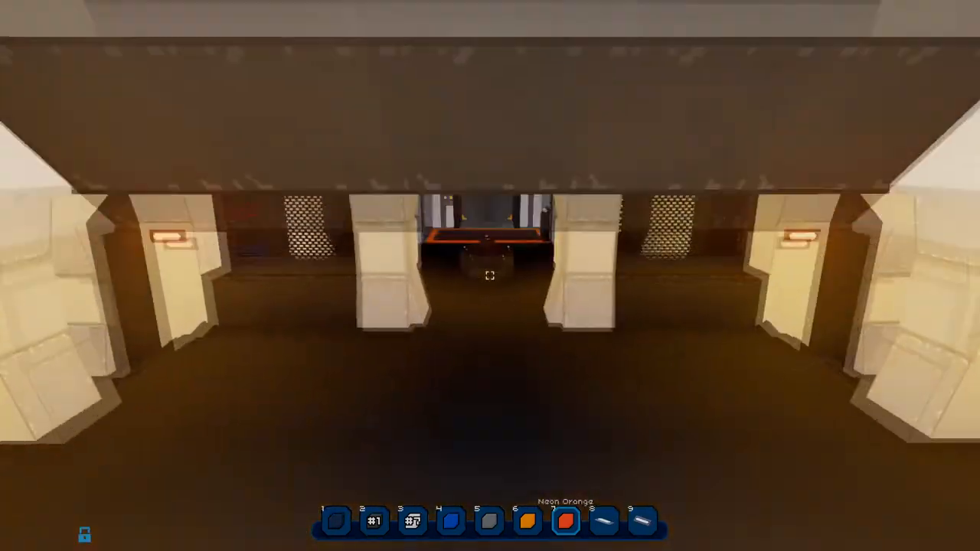
mouse_move(491, 276)
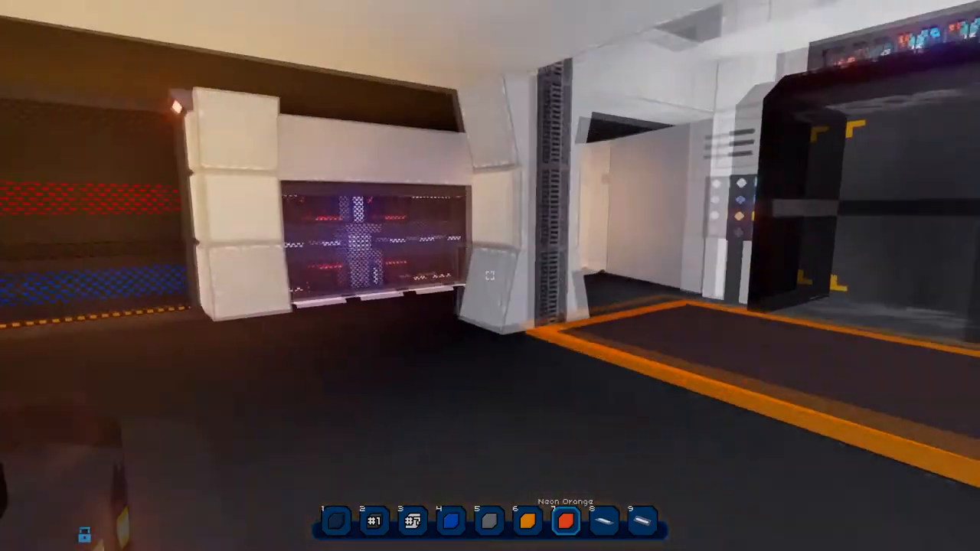